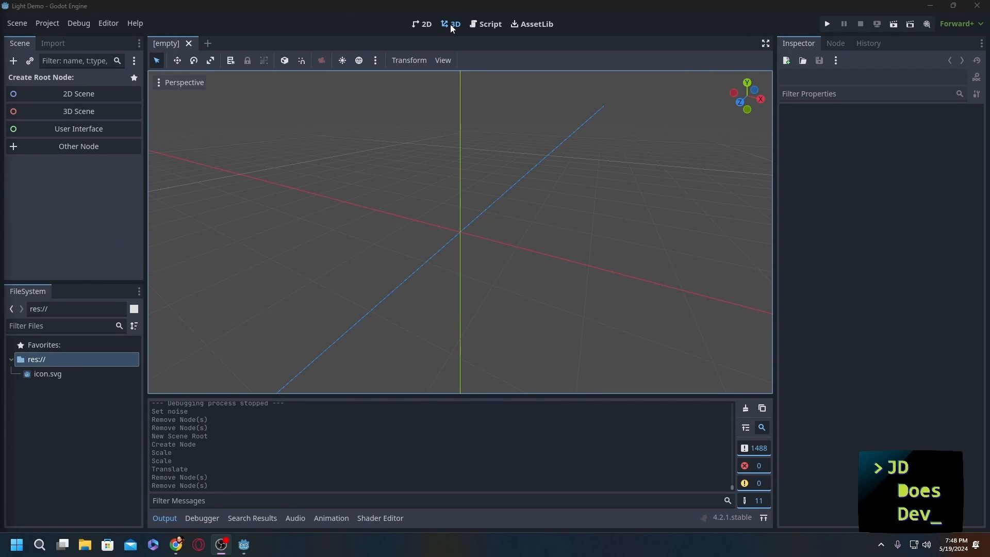
# - Create a Node3D root for the new 3D scene and add an OmniLight3D child
pyautogui.click(78, 111)
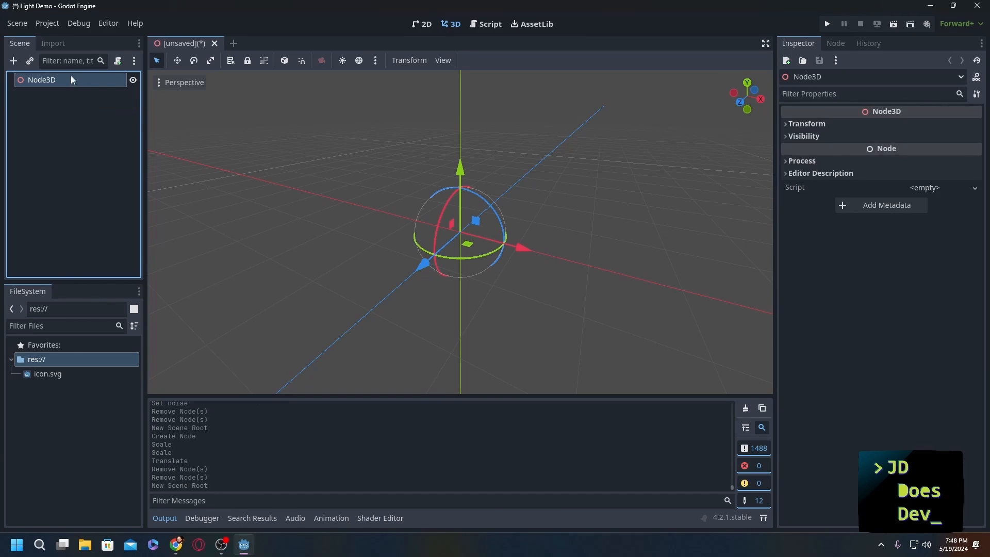
pyautogui.doubleClick(42, 79)
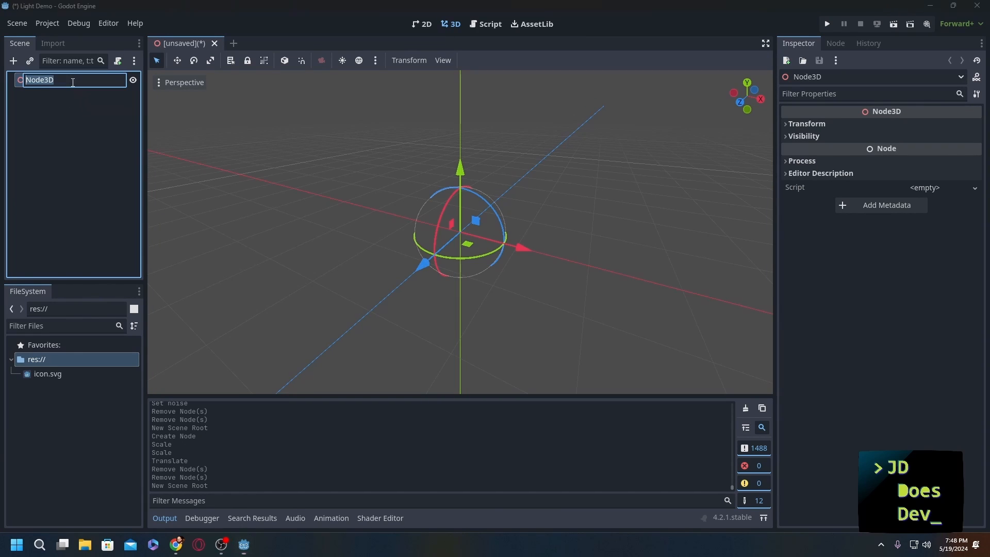
pyautogui.click(13, 61)
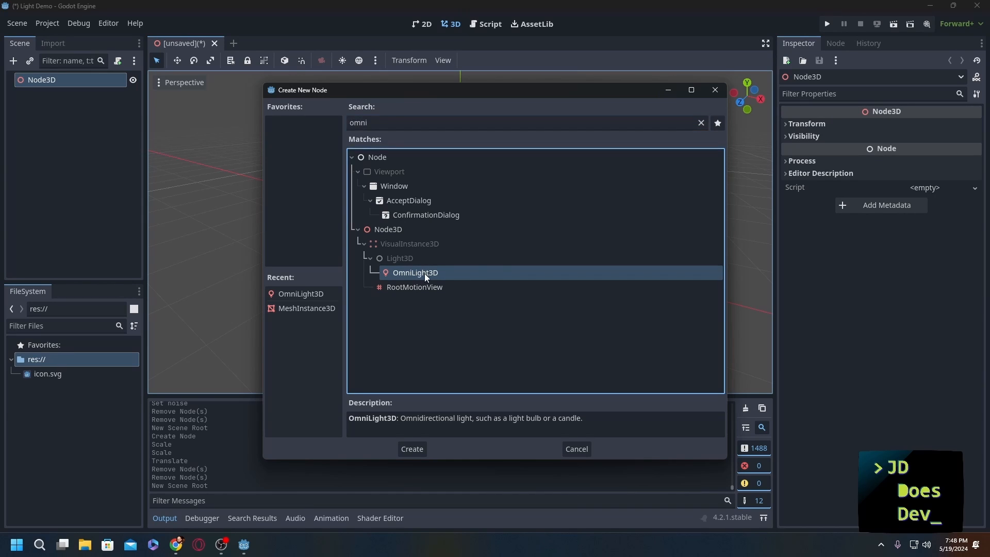
pyautogui.click(411, 449)
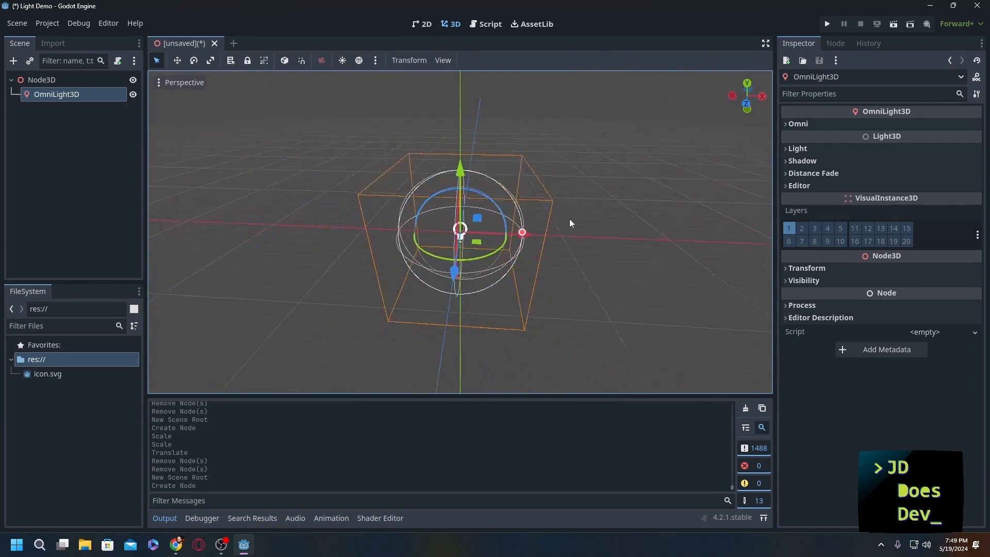
pyautogui.scroll(3)
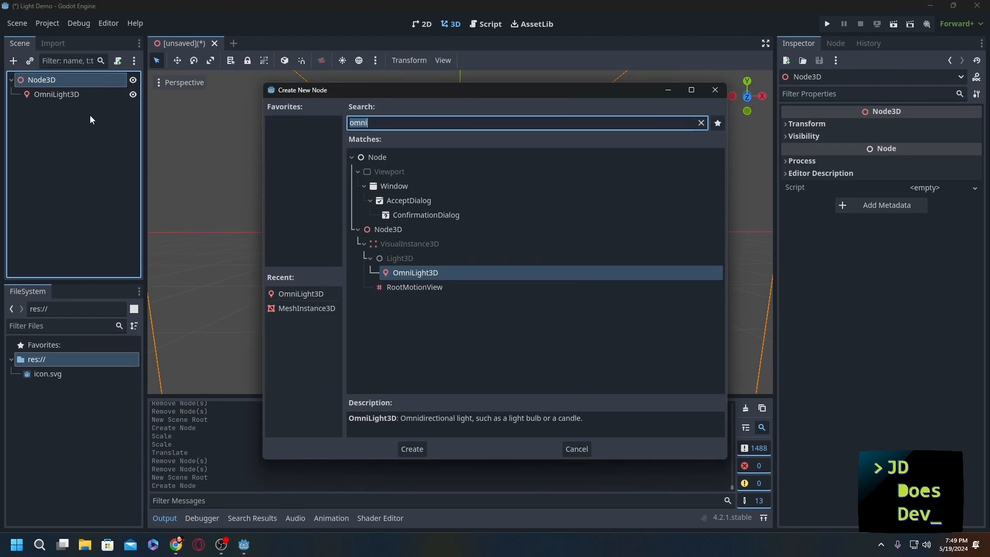
# - Add a MeshInstance3D child and give it a new PlaneMesh
pyautogui.write('mes')
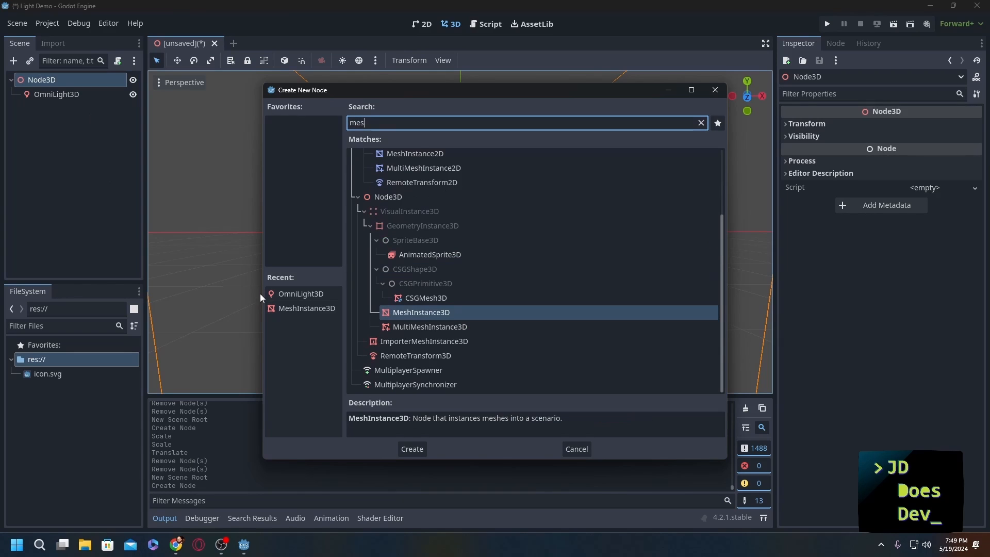
pyautogui.click(411, 449)
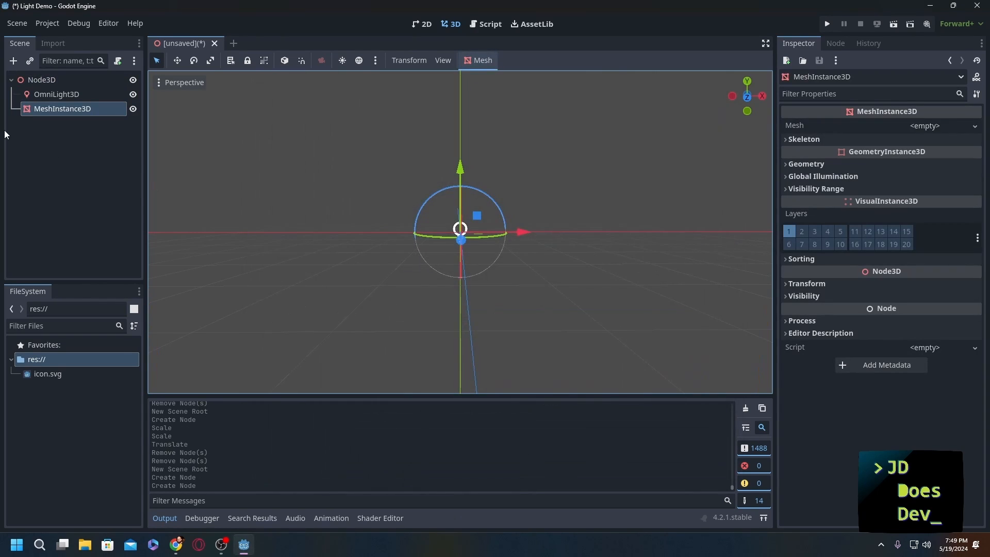
pyautogui.click(923, 125)
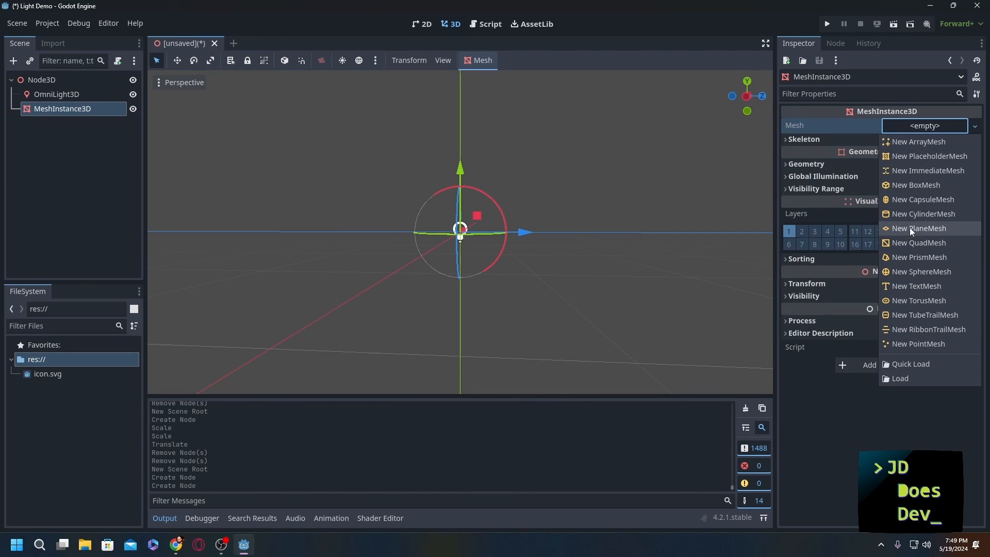
pyautogui.click(918, 228)
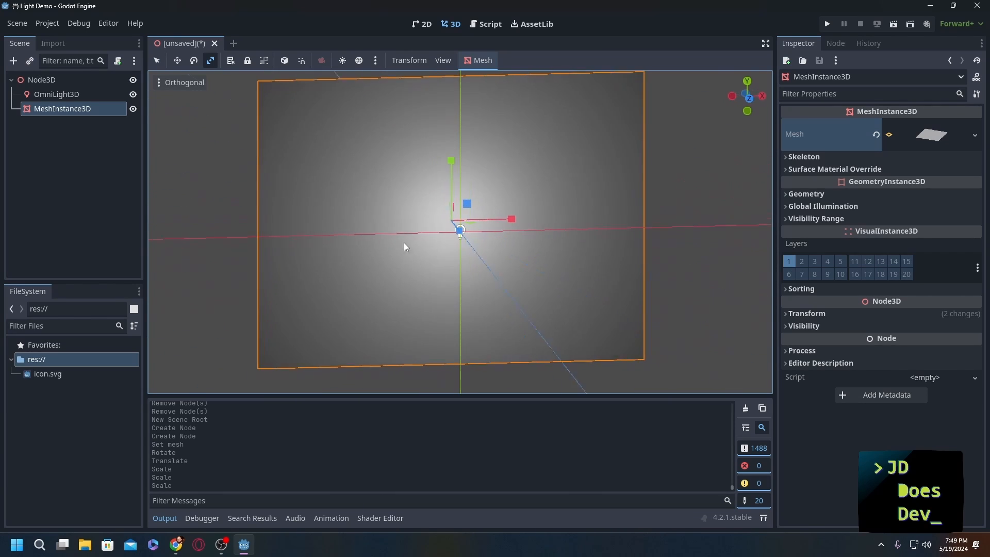
# - Attach a new script named fire_light.gd to the OmniLight3D
pyautogui.click(57, 93)
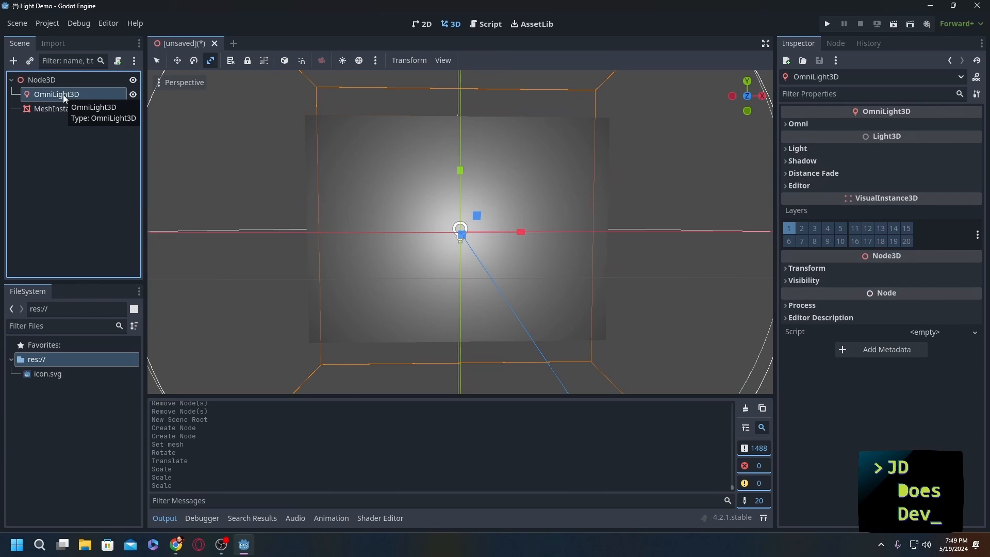
pyautogui.moveTo(117, 65)
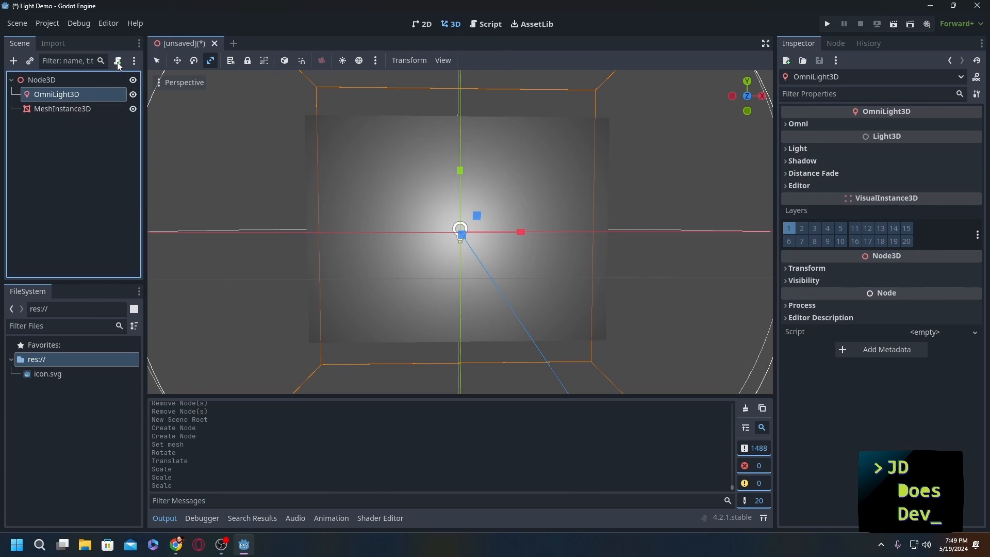
pyautogui.click(118, 61)
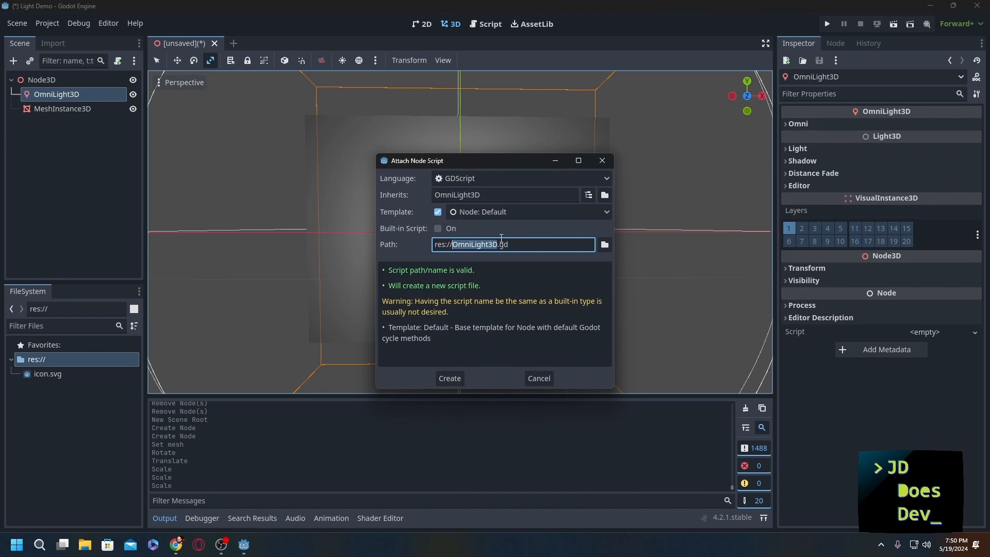
pyautogui.press('Delete')
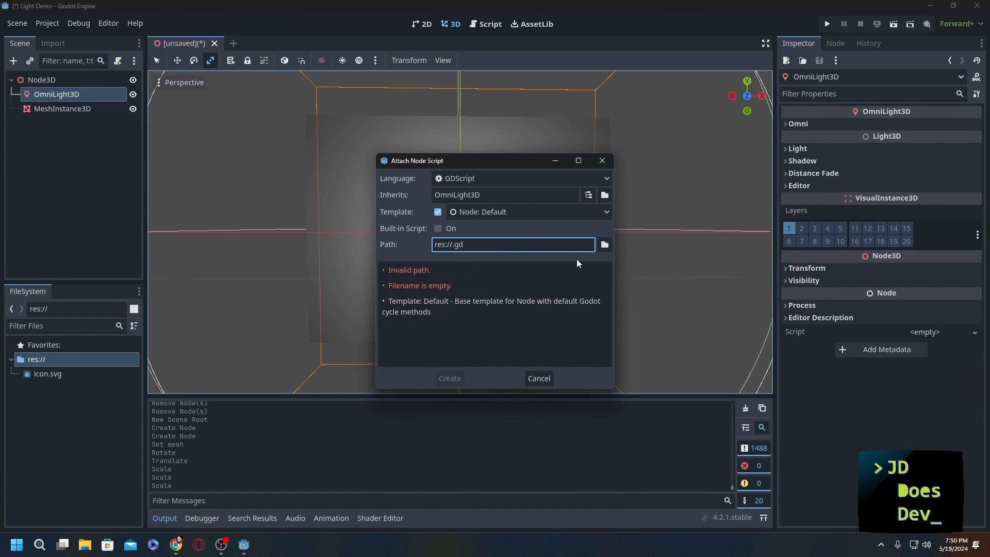
pyautogui.write('fire_light')
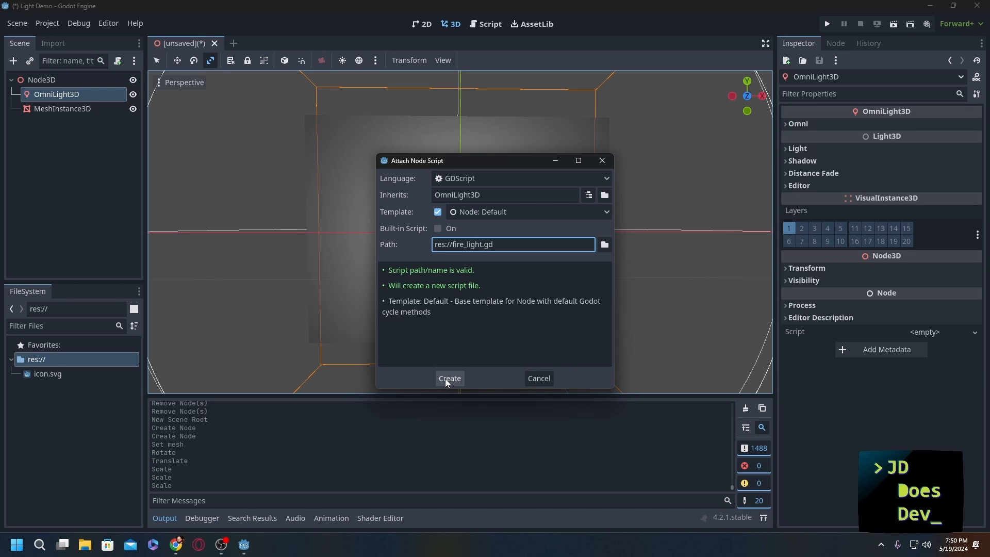
pyautogui.click(449, 378)
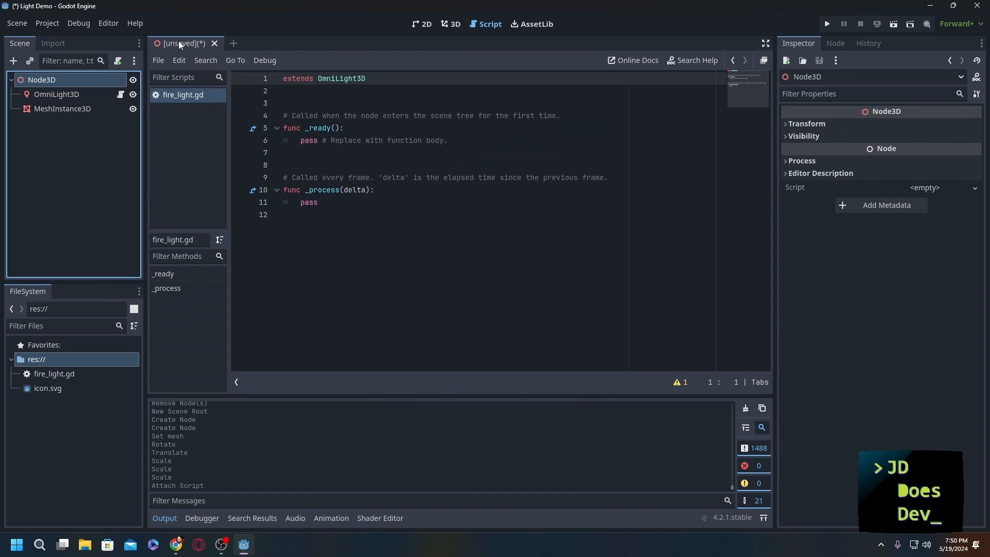
# - Save the scene as fire_light_scene.tscn and go back to fire_light.gd
pyautogui.click(451, 24)
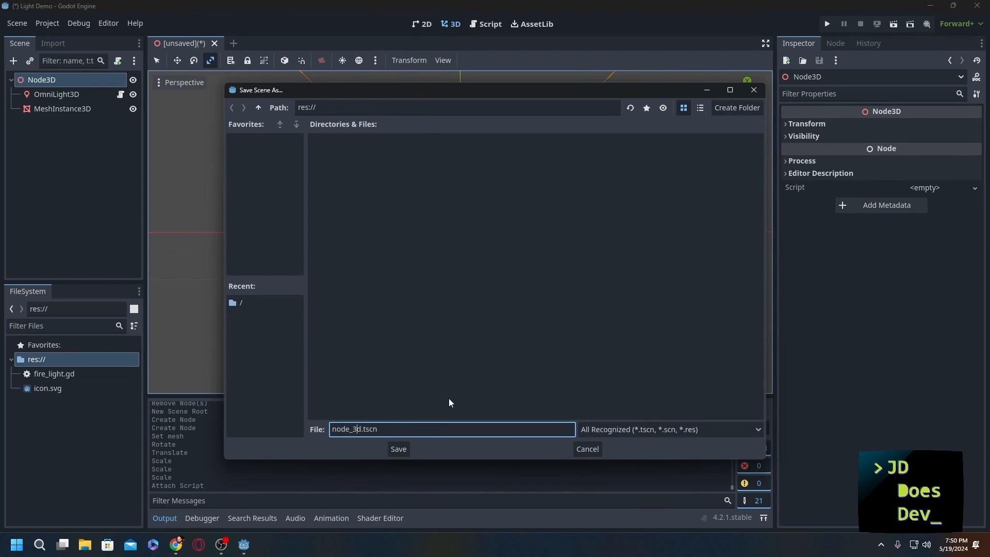
pyautogui.write('fir.tscn')
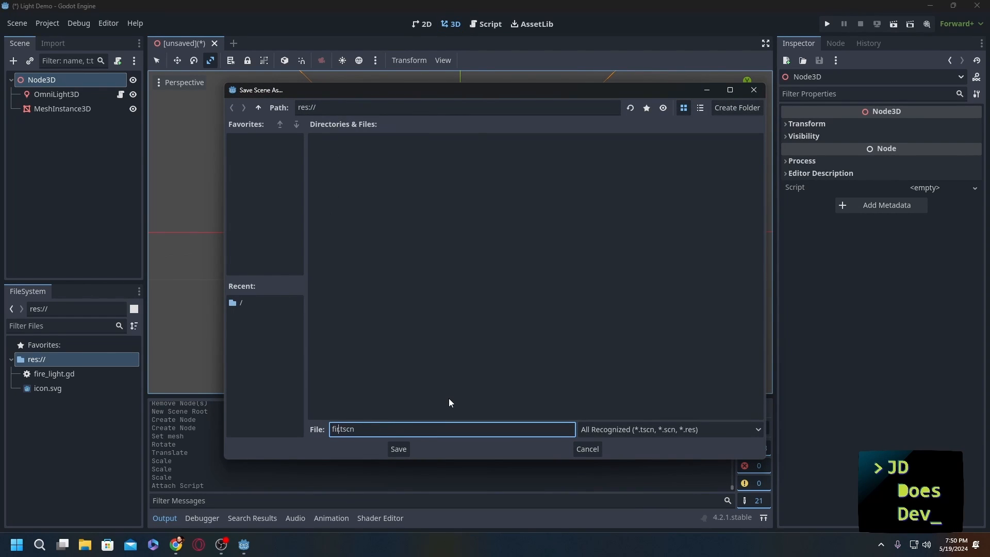
pyautogui.click(397, 449)
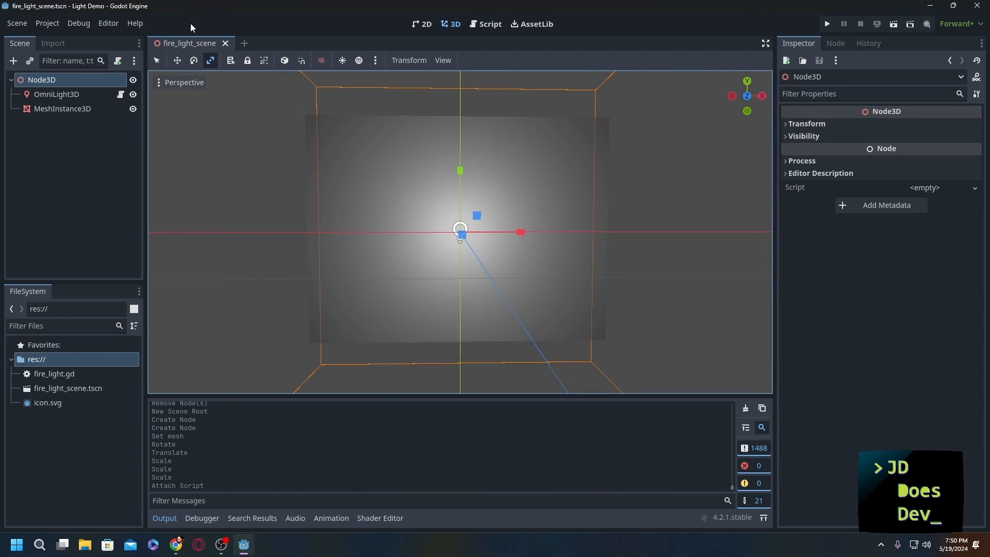
pyautogui.click(489, 25)
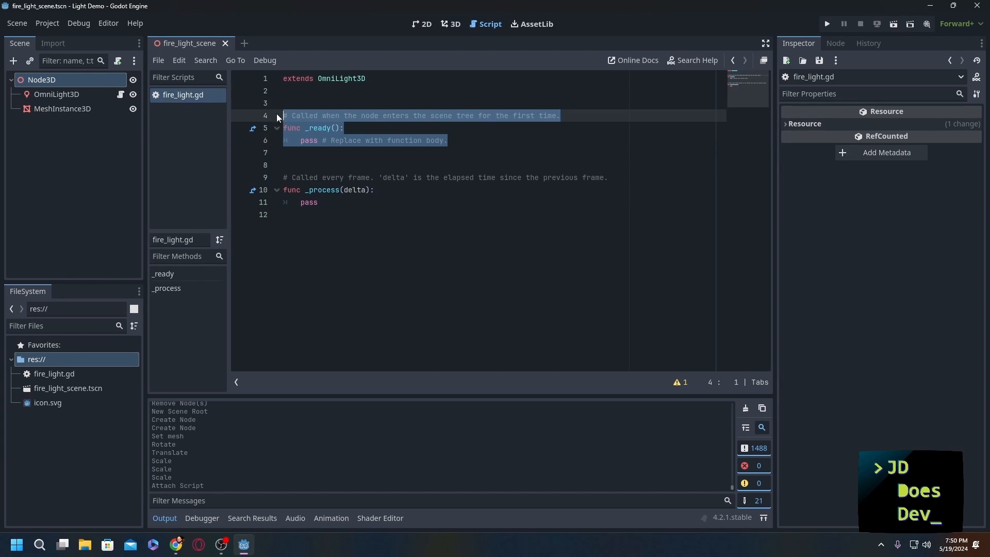
# - Delete the _ready function and export a noise variable of type NoiseTexture3D
pyautogui.press('Delete')
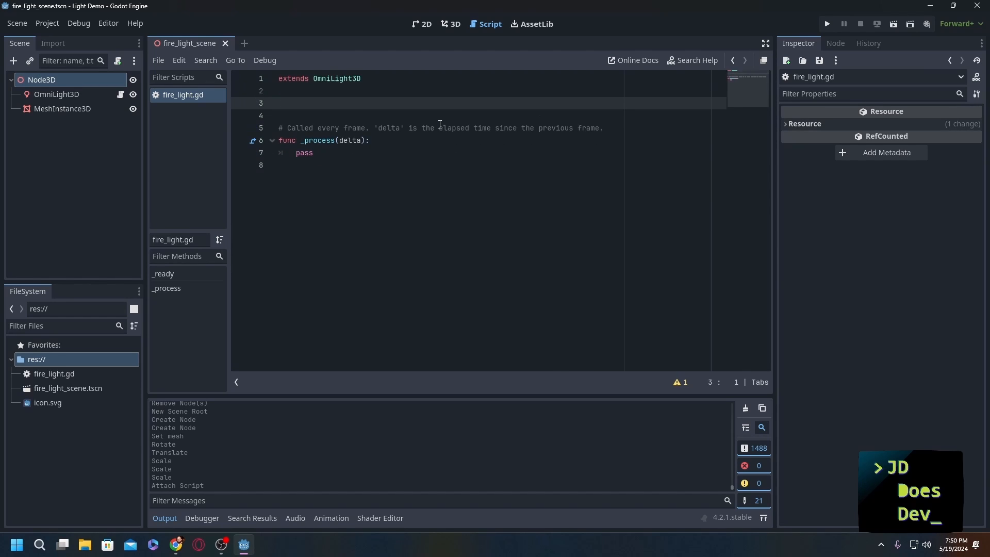
pyautogui.write('@export var noi')
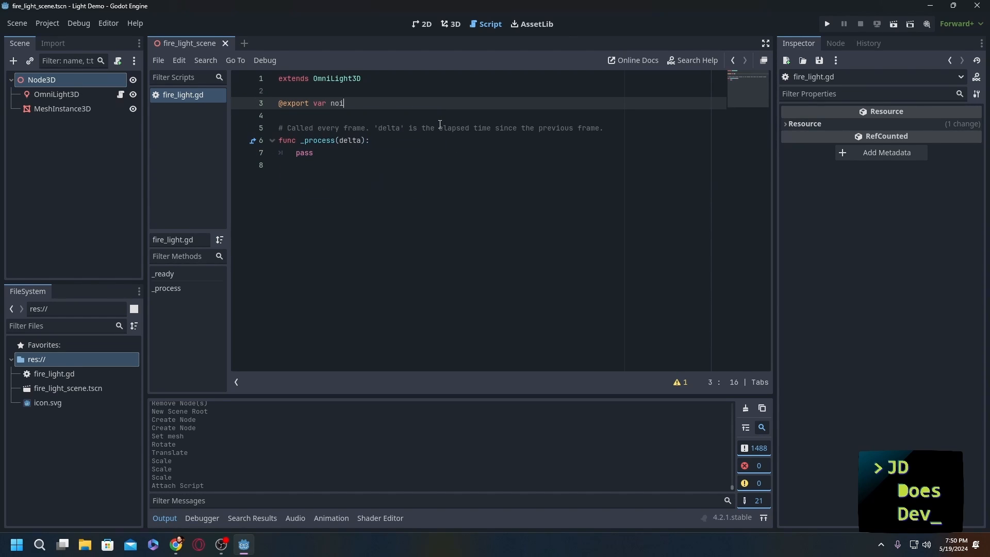
pyautogui.write('se: NoiseTexture3D')
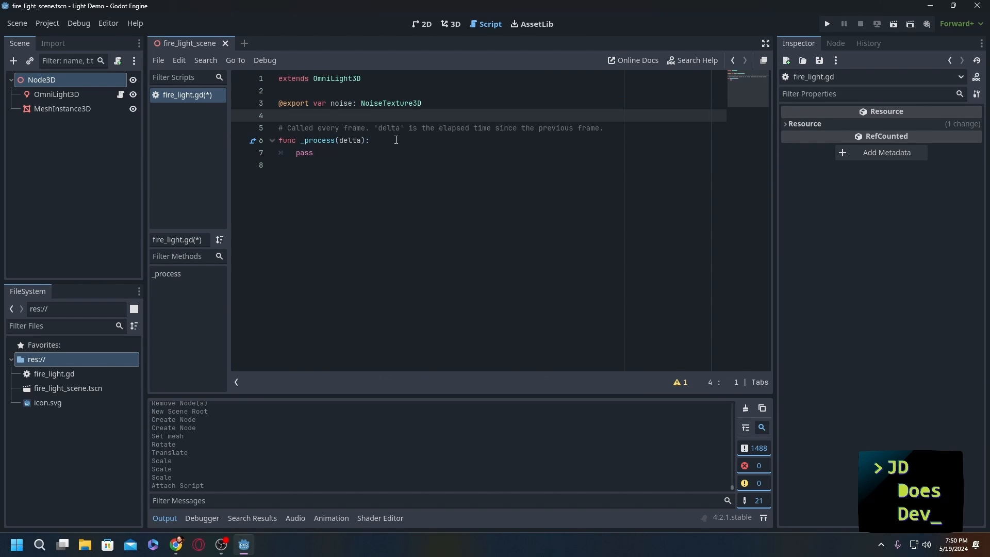
# - Declare time_passed := 0.0 and add delta to it in _process
pyautogui.write('var')
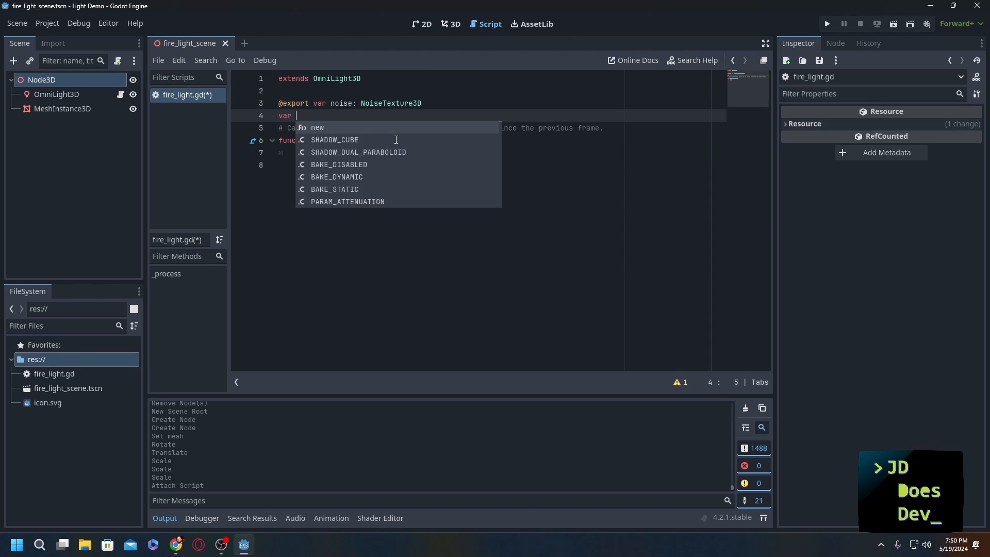
pyautogui.write('time_passed')
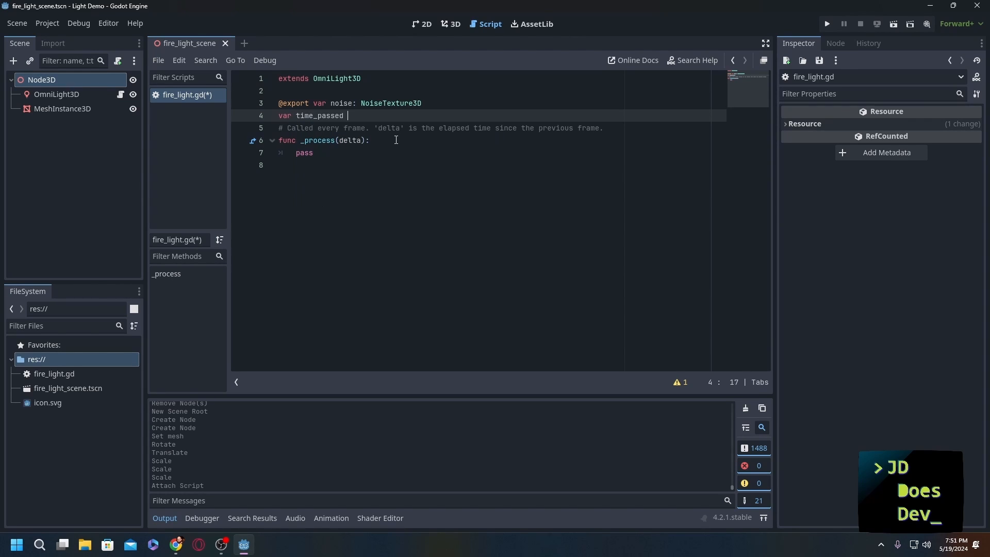
pyautogui.write(':= 0.0')
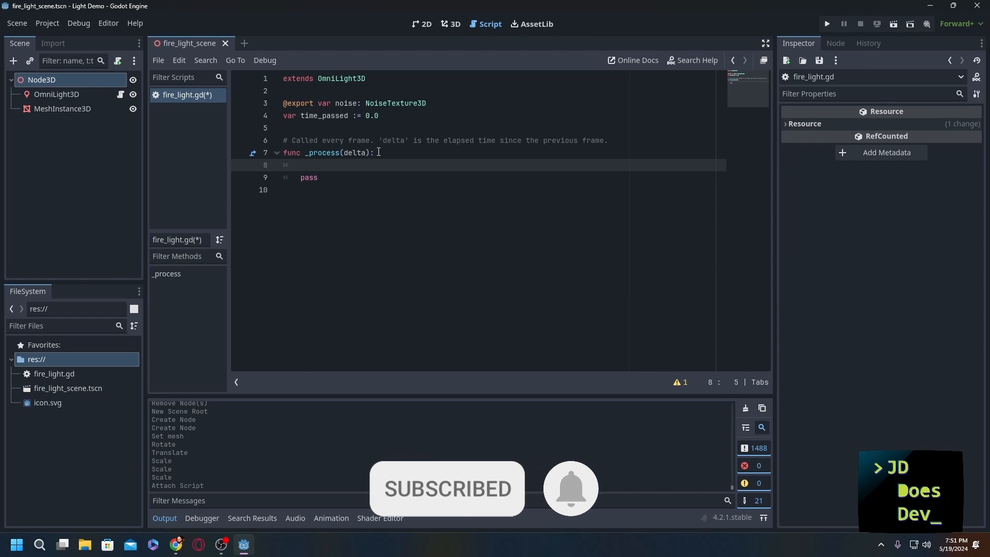
pyautogui.write('time_passed += delta')
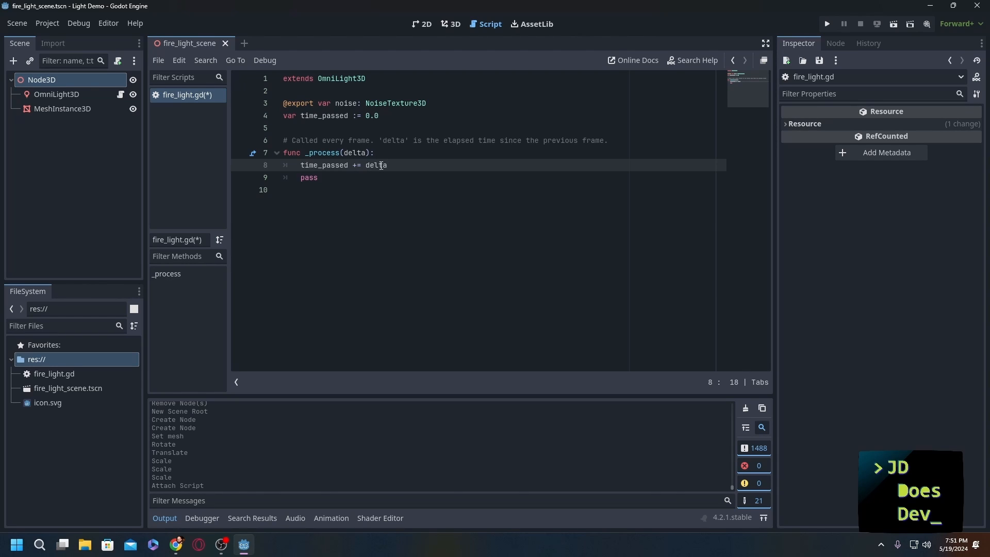
pyautogui.moveTo(334, 165)
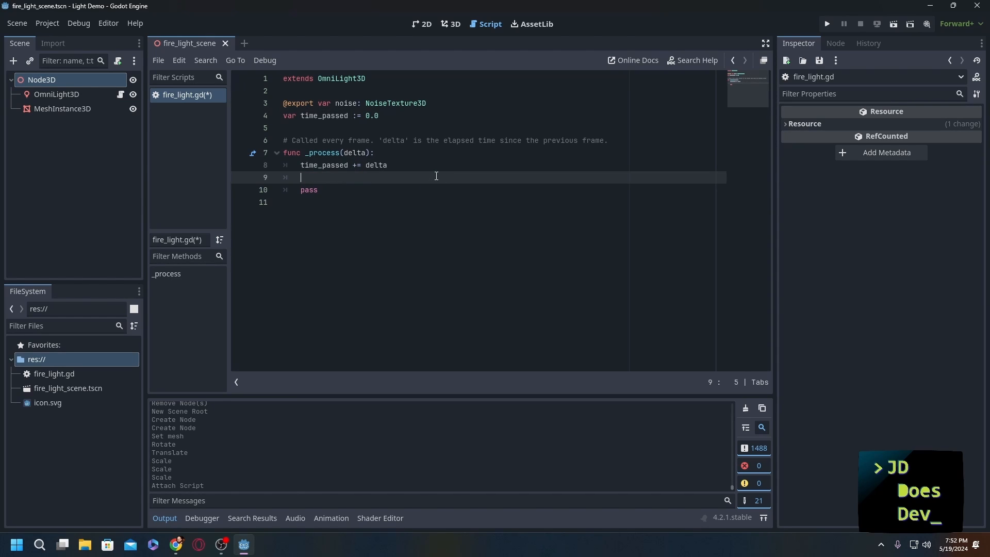
# - Print time_passed, test-run the scene to see rising values, then stop it
pyautogui.write('print(time_passed)')
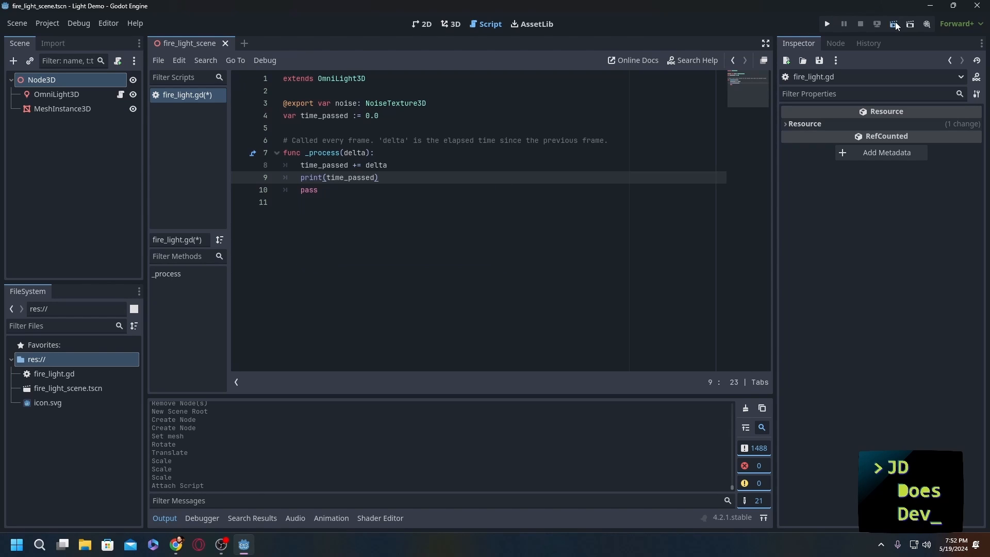
pyautogui.click(826, 23)
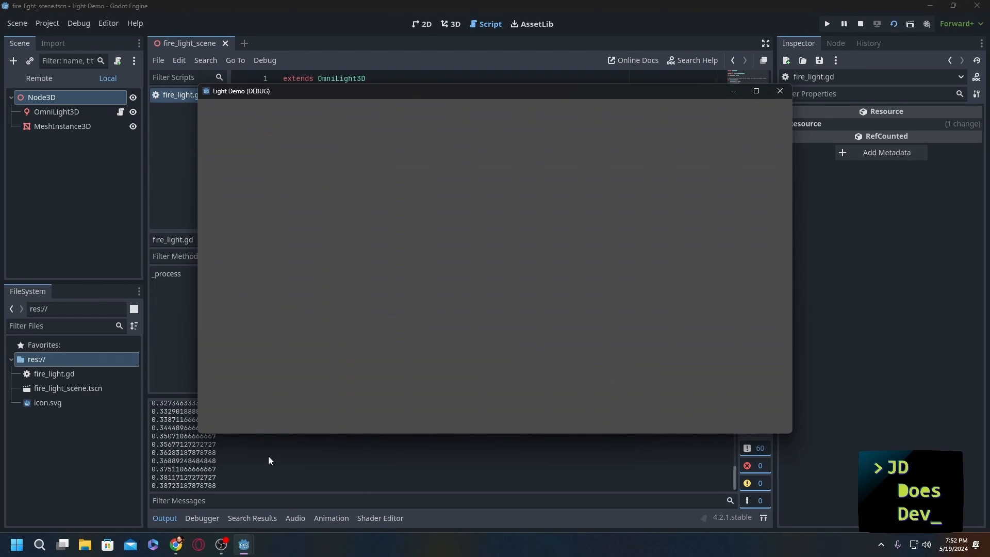
pyautogui.click(779, 91)
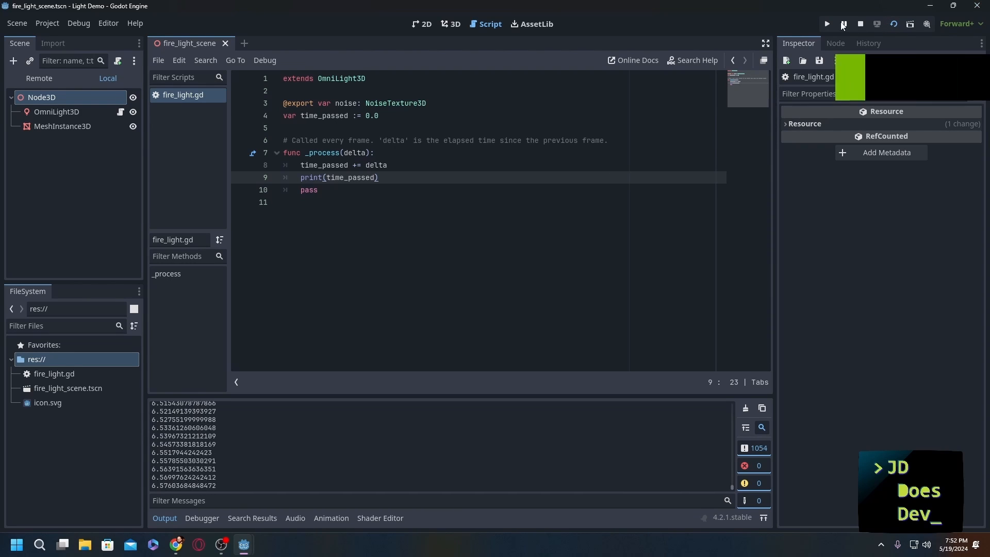
pyautogui.click(843, 24)
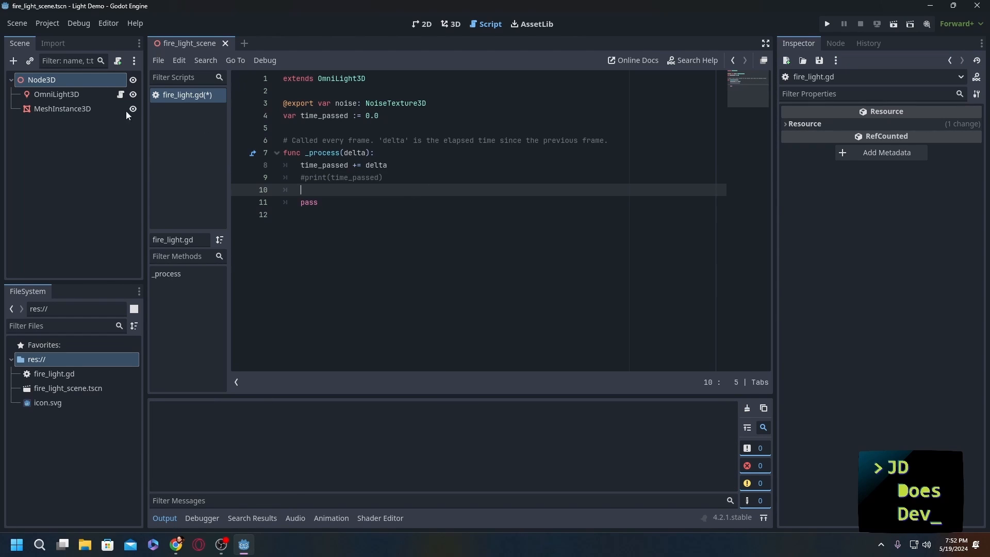
# - Give the OmniLight3D's noise texture a new FastNoiseLite
pyautogui.click(56, 94)
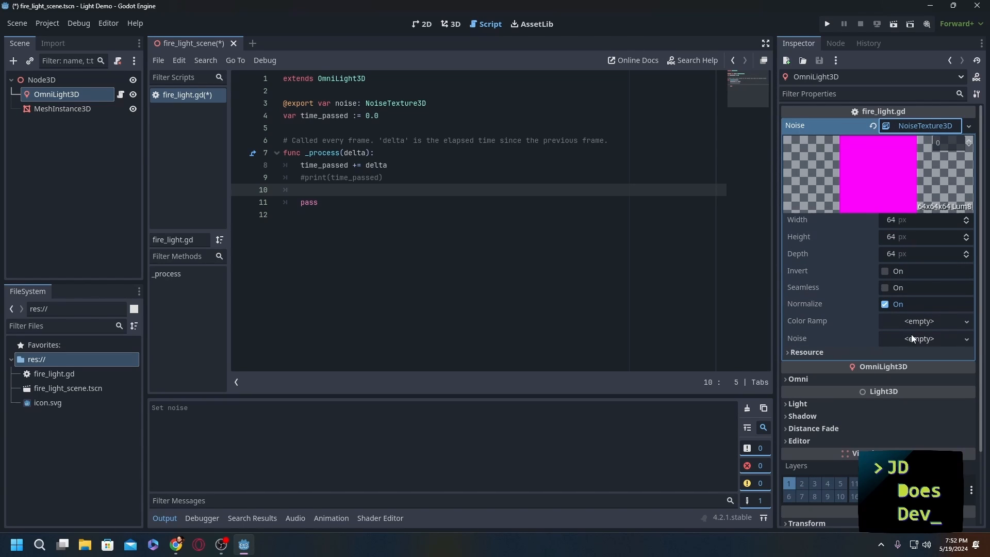
pyautogui.click(920, 338)
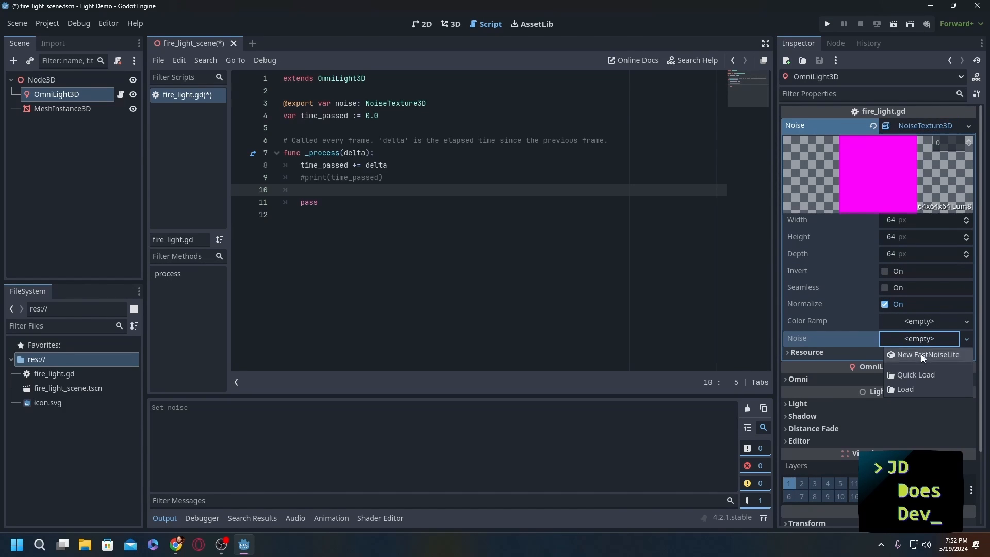
pyautogui.click(928, 354)
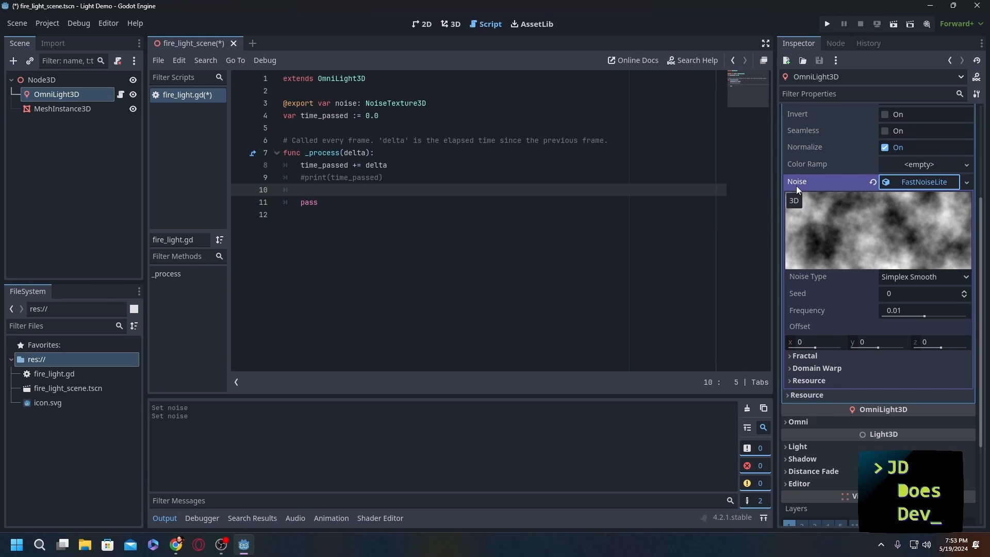
pyautogui.moveTo(804, 221)
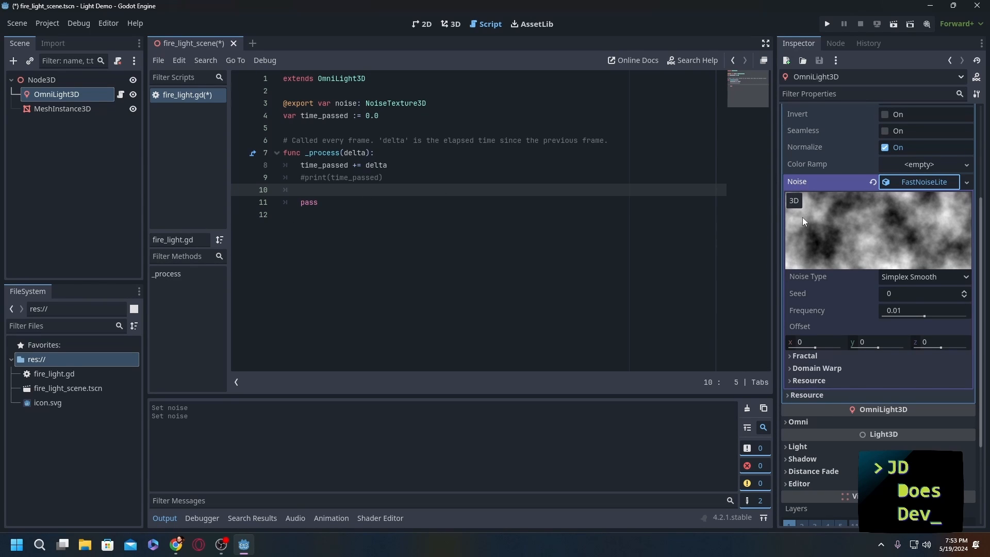
pyautogui.moveTo(788, 217)
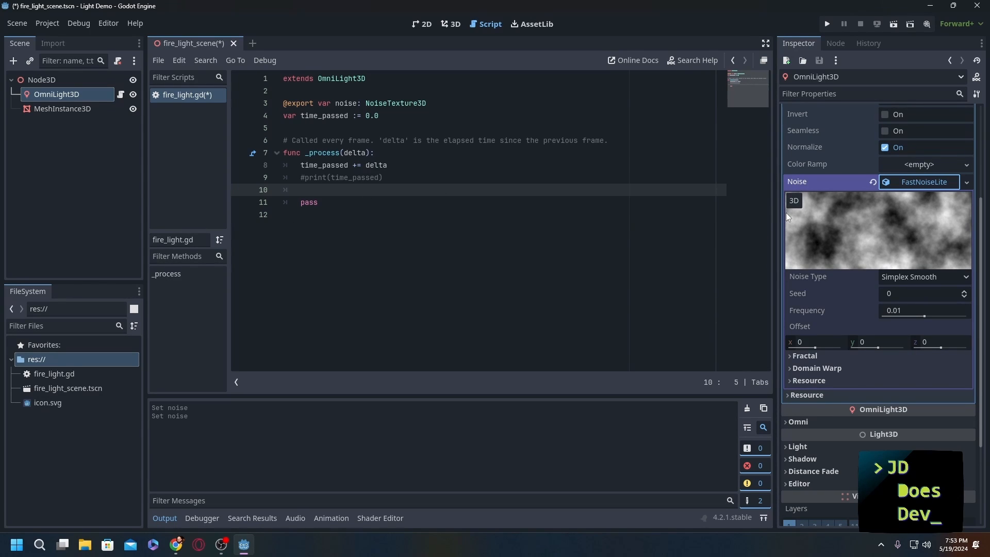
pyautogui.moveTo(960, 211)
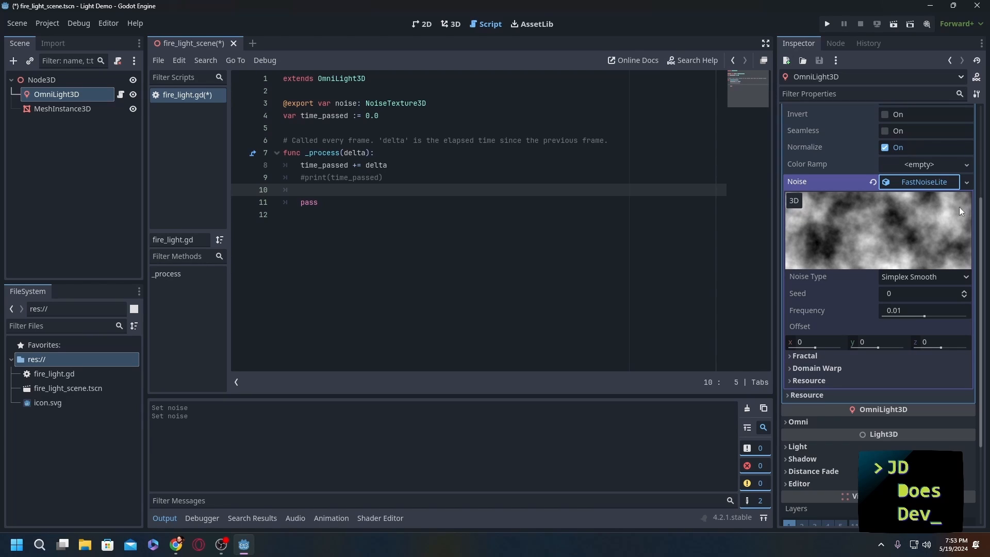
pyautogui.moveTo(823, 198)
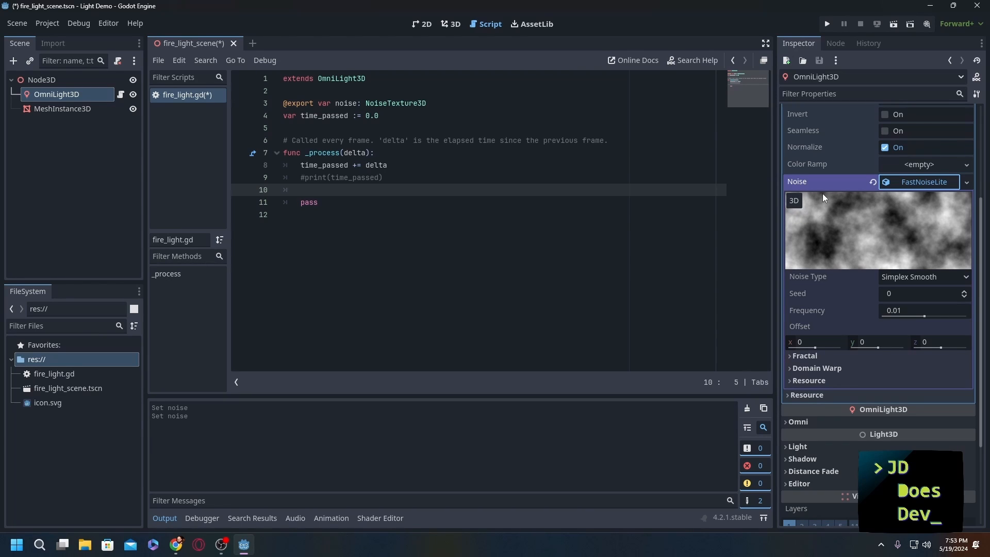
pyautogui.moveTo(820, 199)
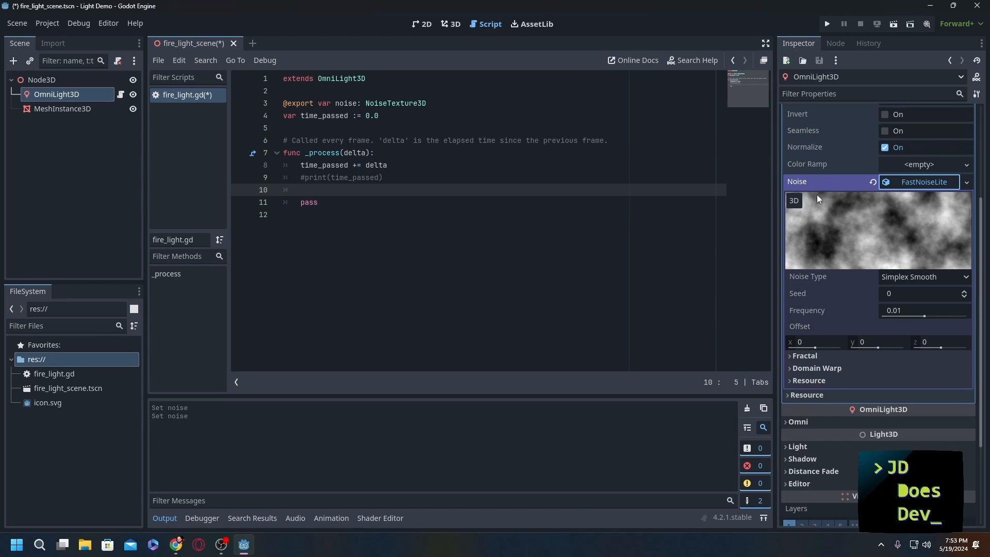
pyautogui.moveTo(939, 210)
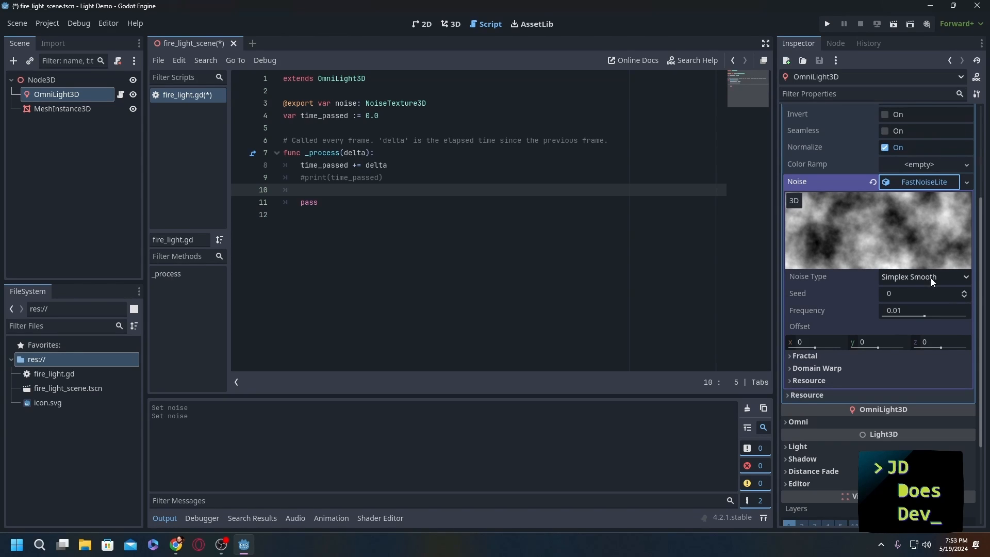
# - Try Cellular, Simplex and Perlin noise types at varying frequencies, and add a color ramp
pyautogui.click(921, 276)
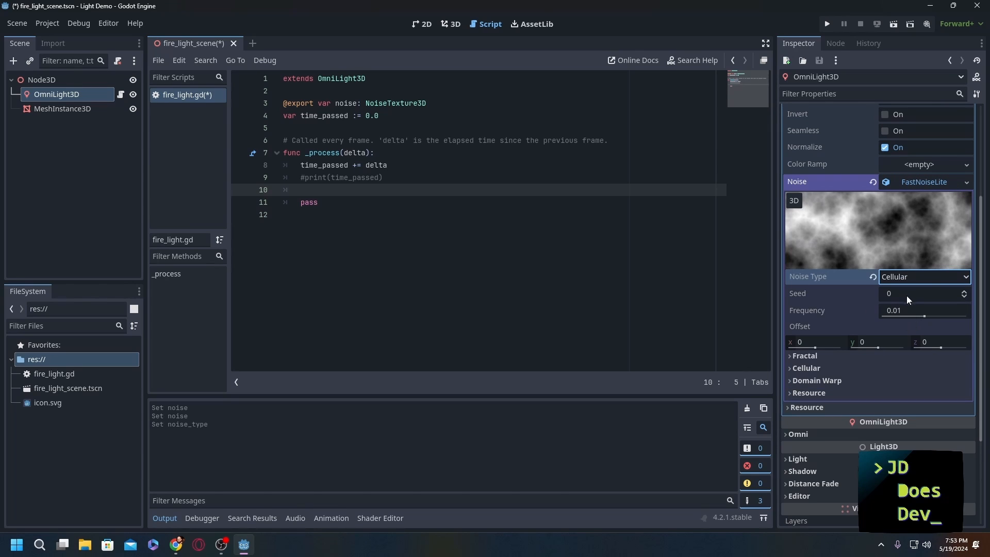
pyautogui.moveTo(923, 314); pyautogui.dragTo(950, 314)
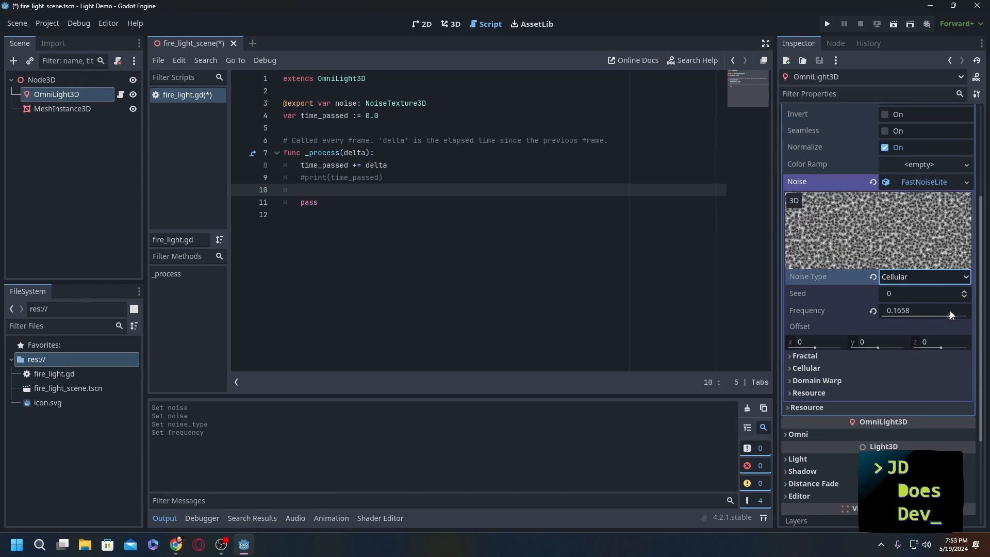
pyautogui.click(923, 277)
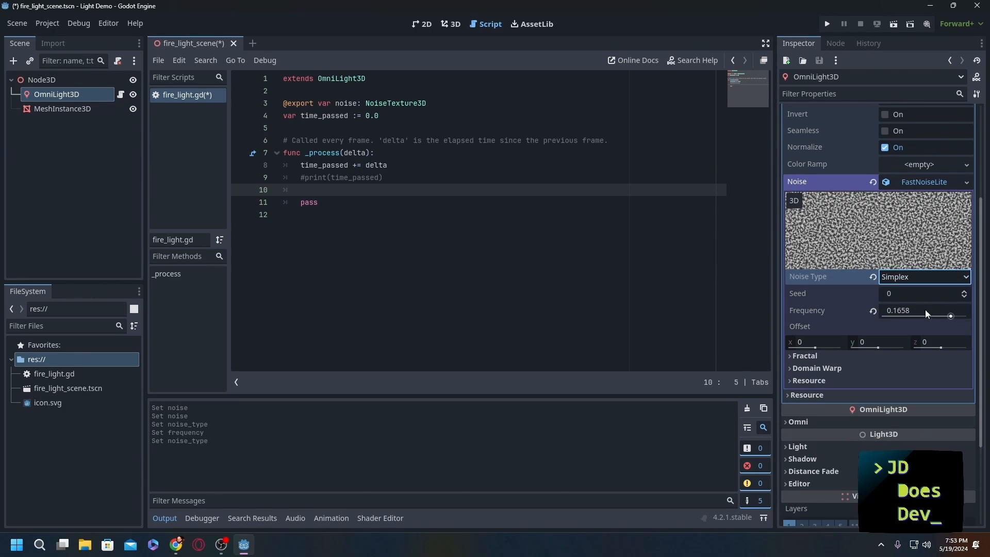
pyautogui.moveTo(950, 315); pyautogui.dragTo(959, 315)
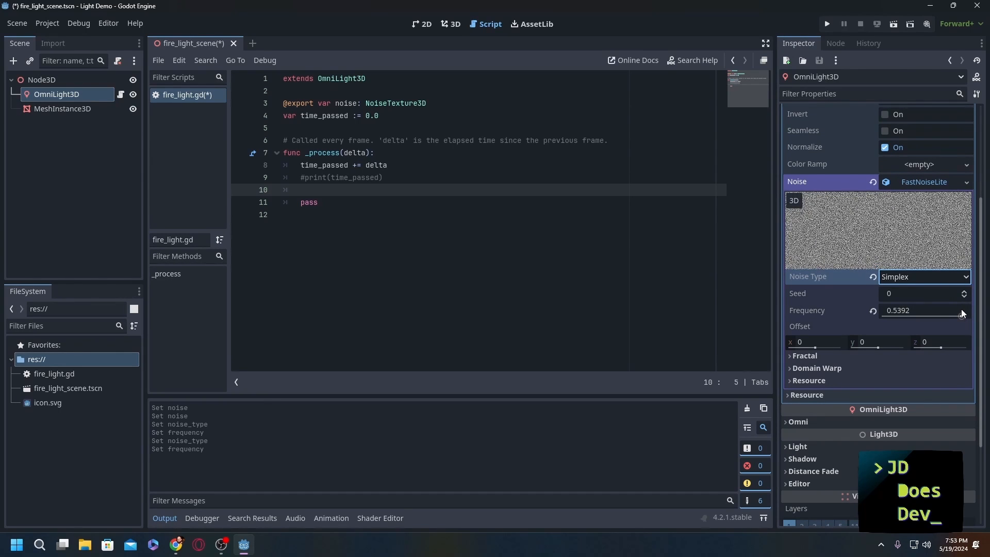
pyautogui.moveTo(940, 315); pyautogui.dragTo(893, 315)
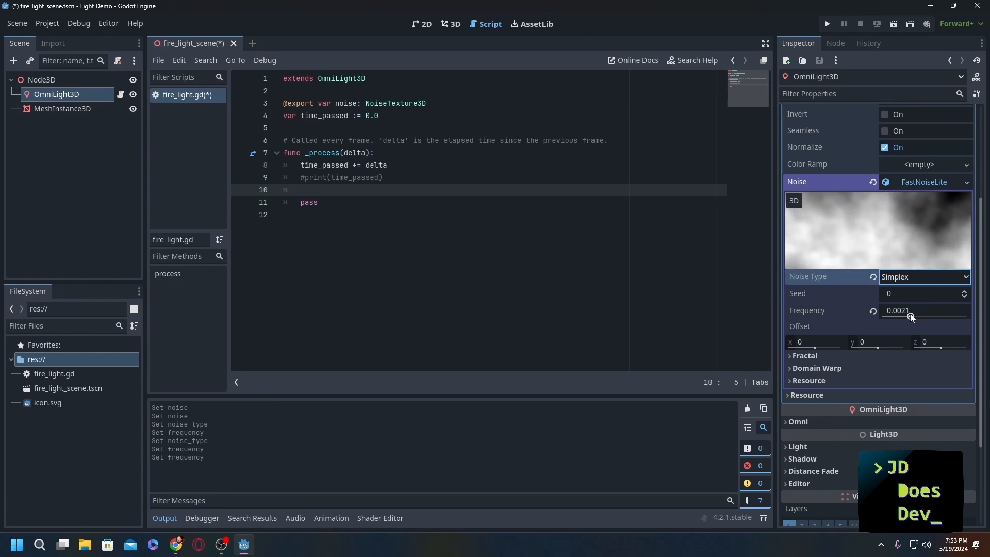
pyautogui.click(923, 276)
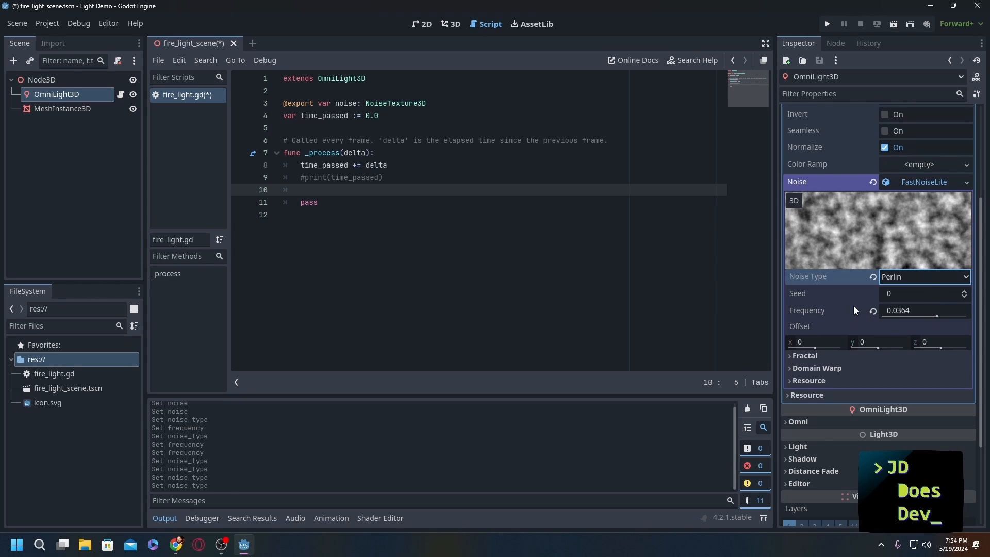
pyautogui.click(805, 356)
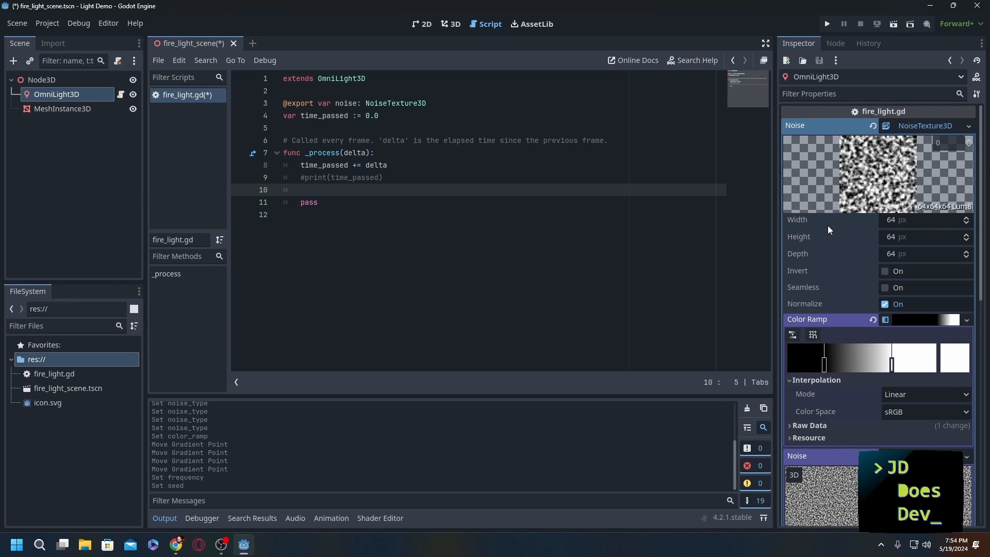
# - Store noise.noise.get_noise_1d(time_passed) in sampled_noise and print it
pyautogui.click(300, 189)
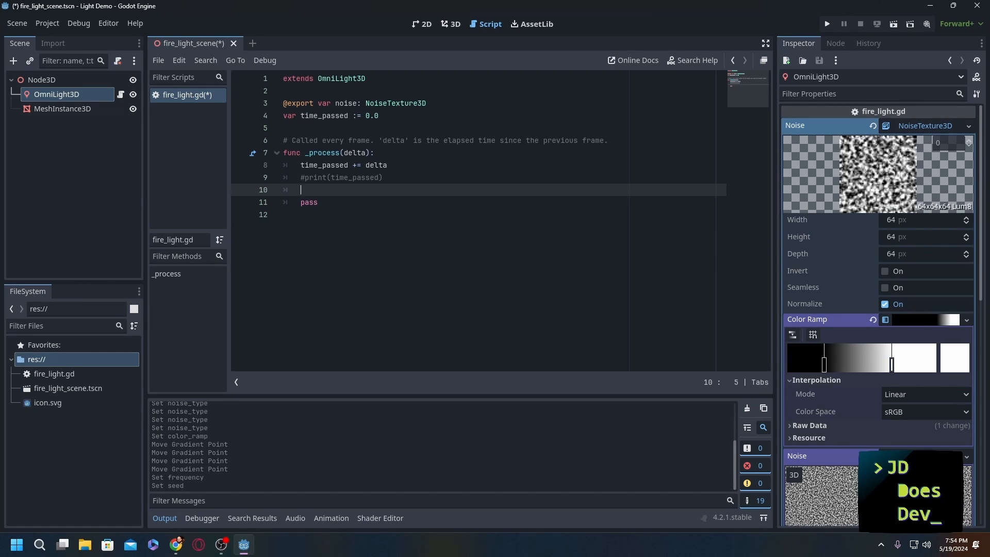
pyautogui.write('var sampled_noise = noise.noise.get_noise_1d()')
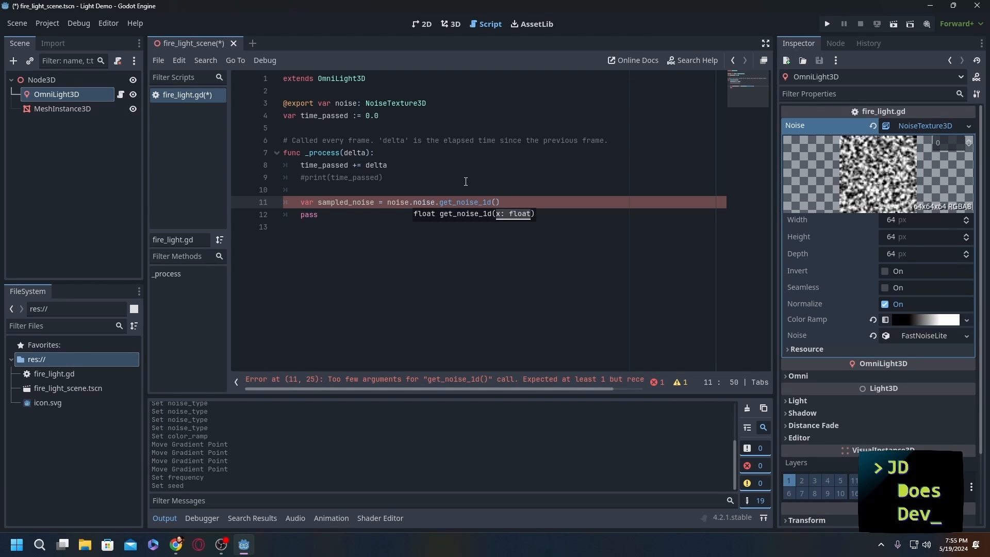
pyautogui.write('time_passed')
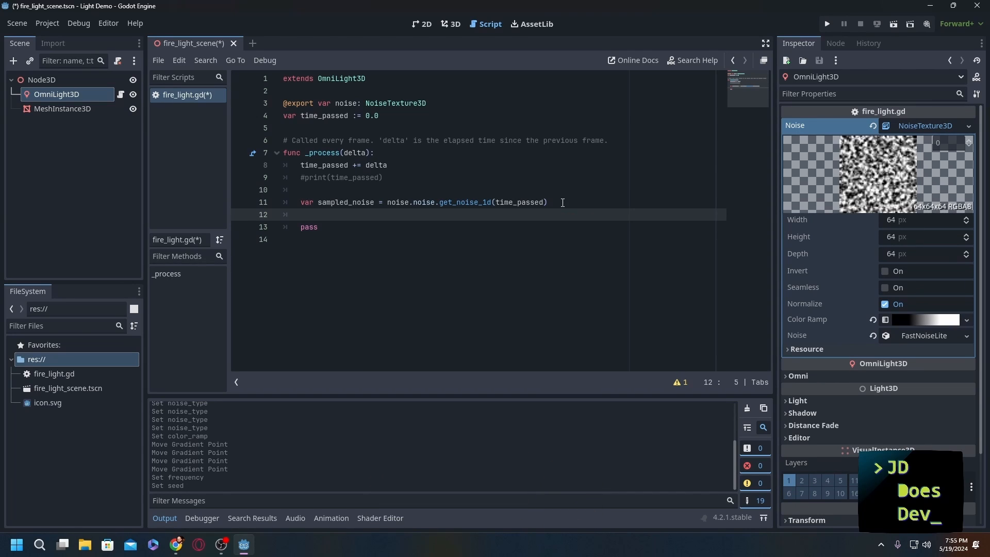
pyautogui.write('print(sampled')
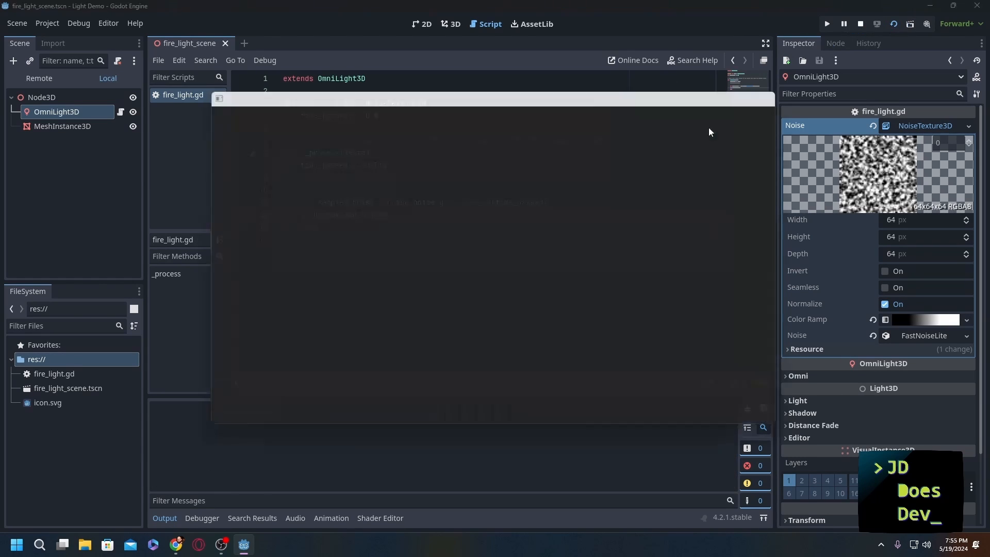
# - Stop the test run after it prints sampled_noise values between about -0.18 and -0.24
pyautogui.click(825, 23)
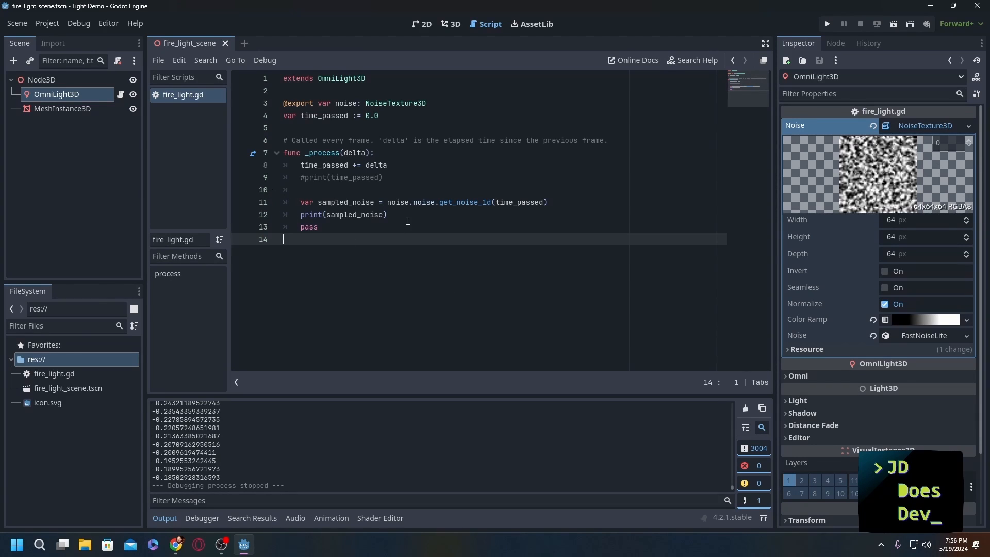
# - Replace the print line with abs(sampled_noise), then assign sampled_noise to light_energy
pyautogui.click(386, 214)
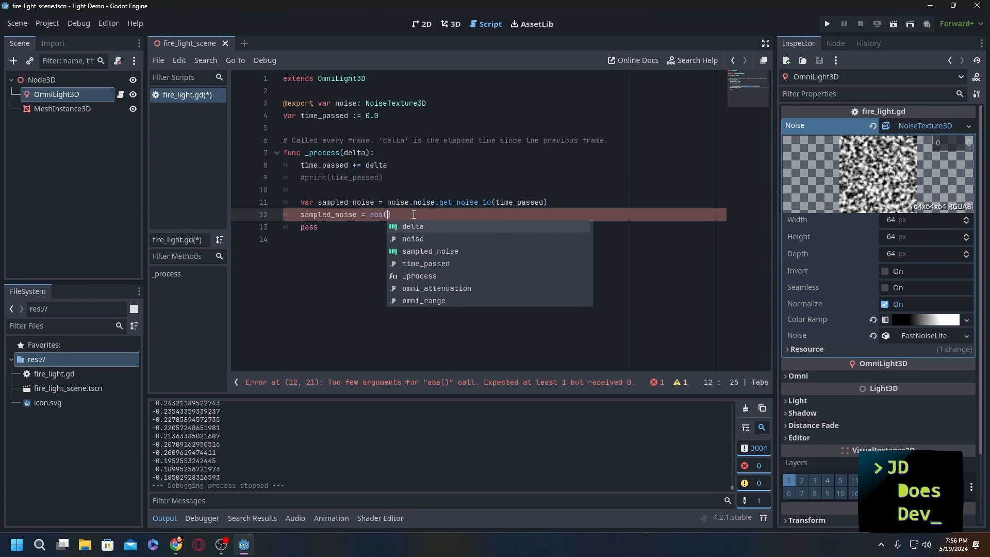
pyautogui.write('sampled_noise')
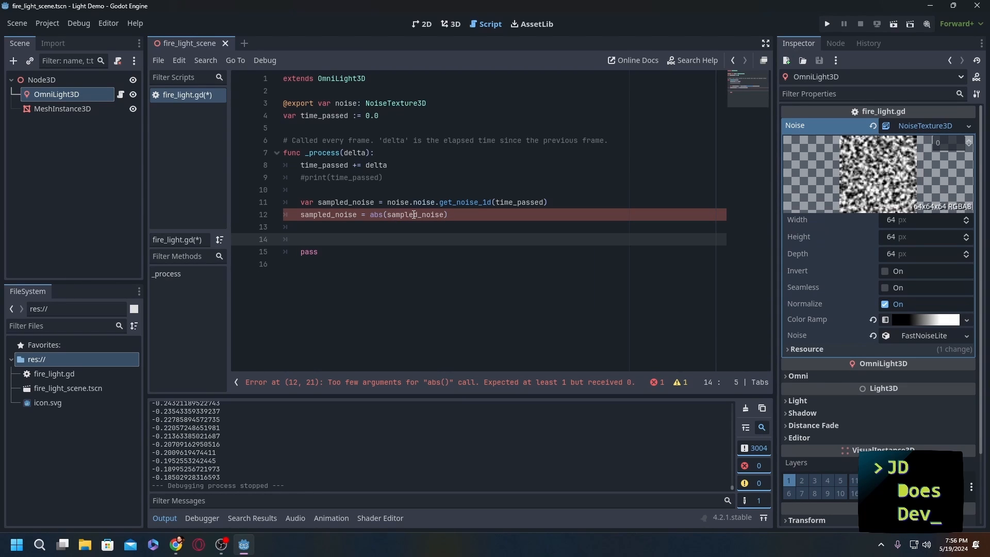
pyautogui.write('light_energy = sa')
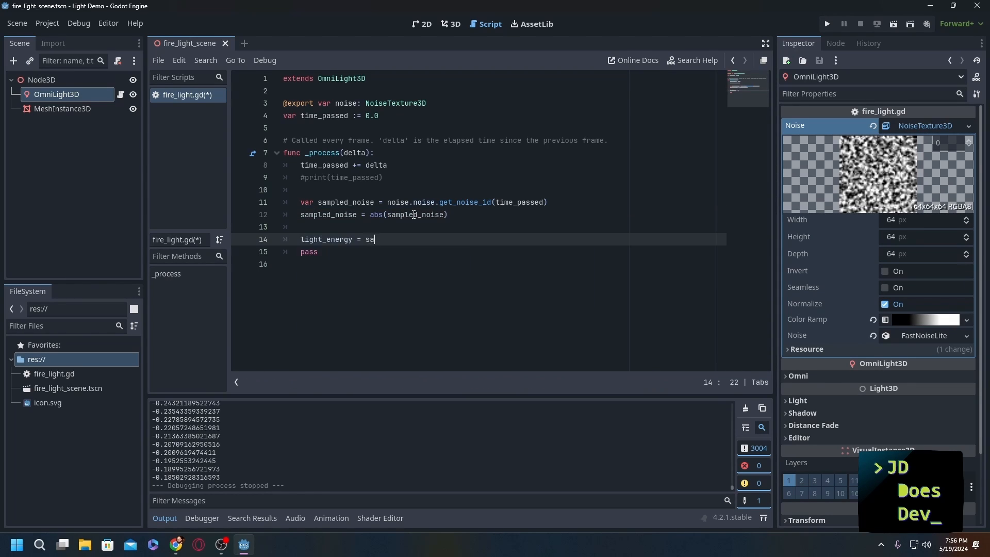
pyautogui.write('mpled_noise')
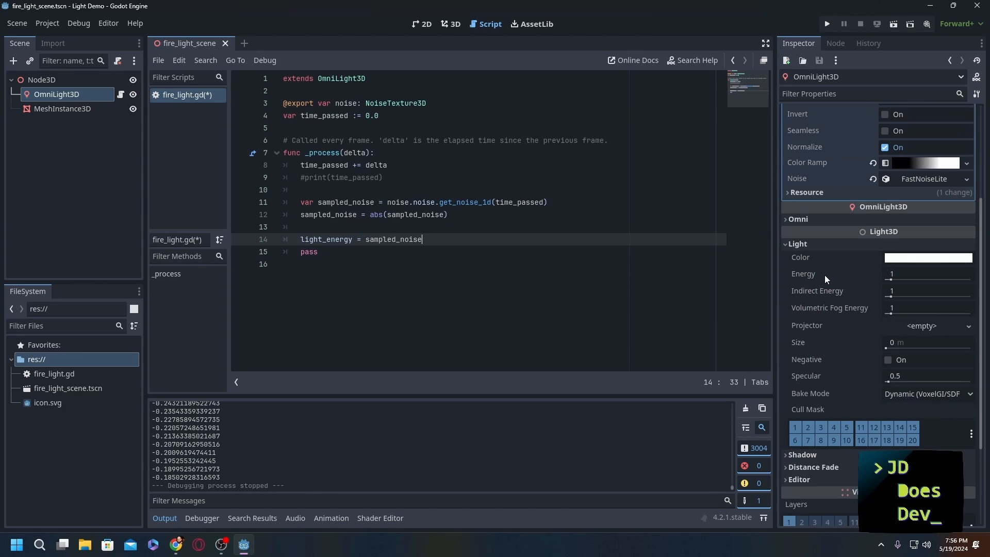
pyautogui.moveTo(909, 270)
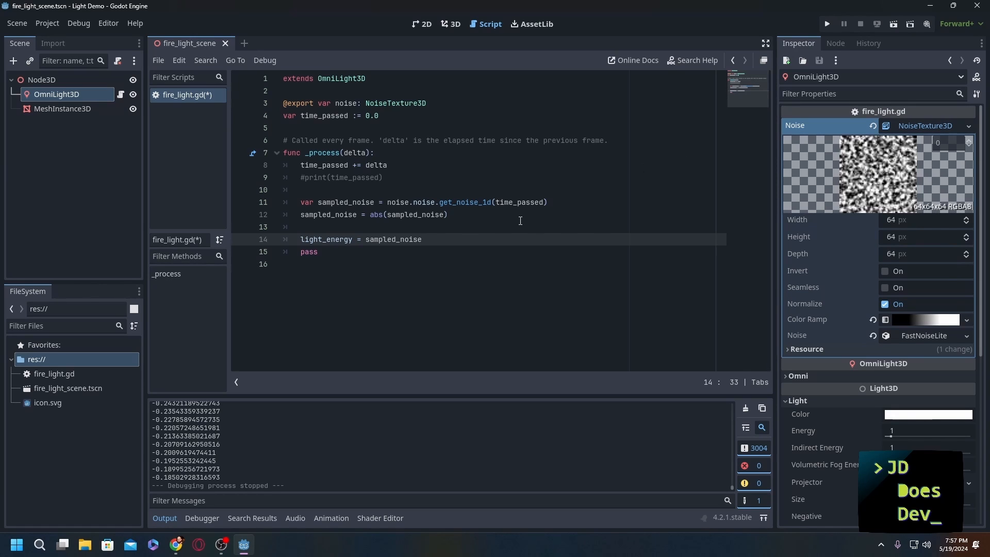
# - Add a Camera3D under Node3D facing the plane, preview through it, and run
pyautogui.click(450, 24)
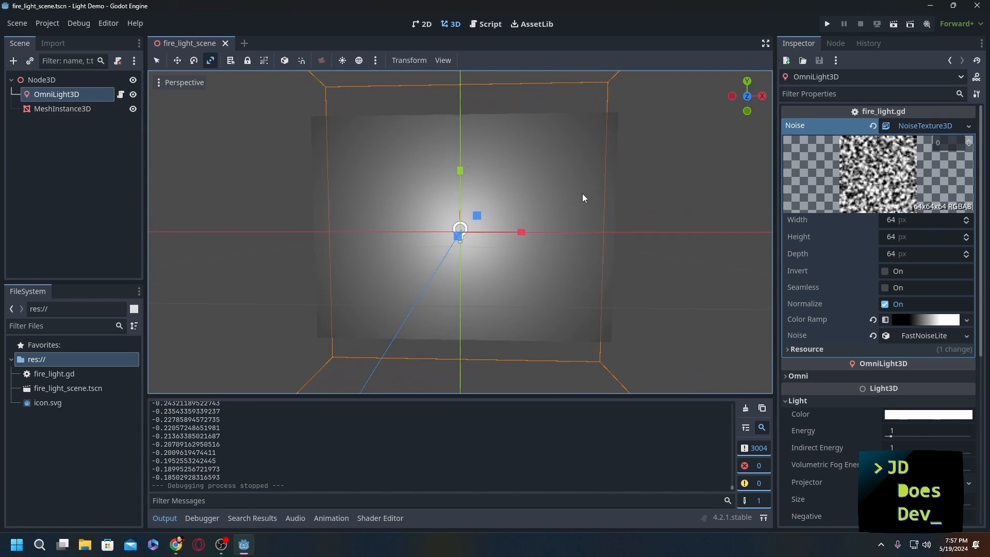
pyautogui.click(41, 80)
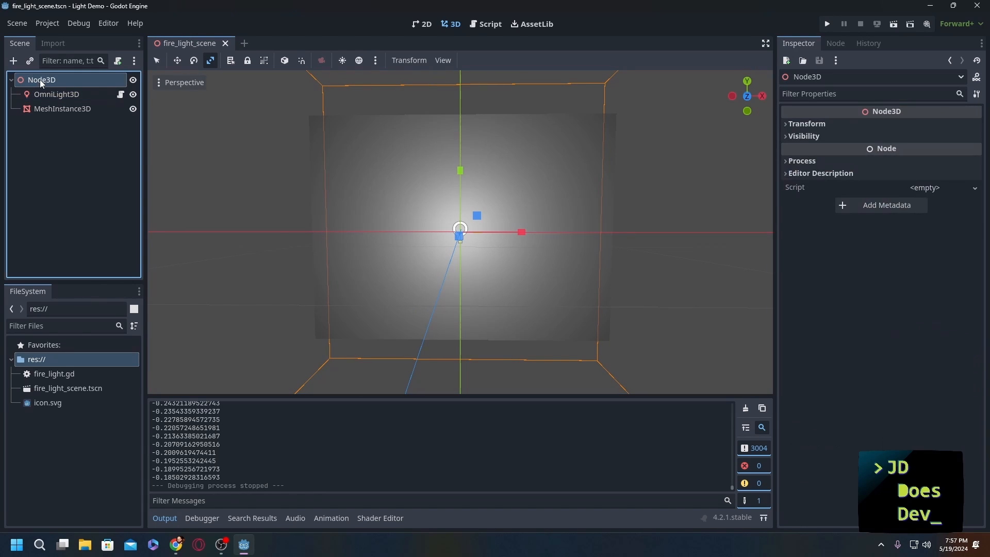
pyautogui.write('mes')
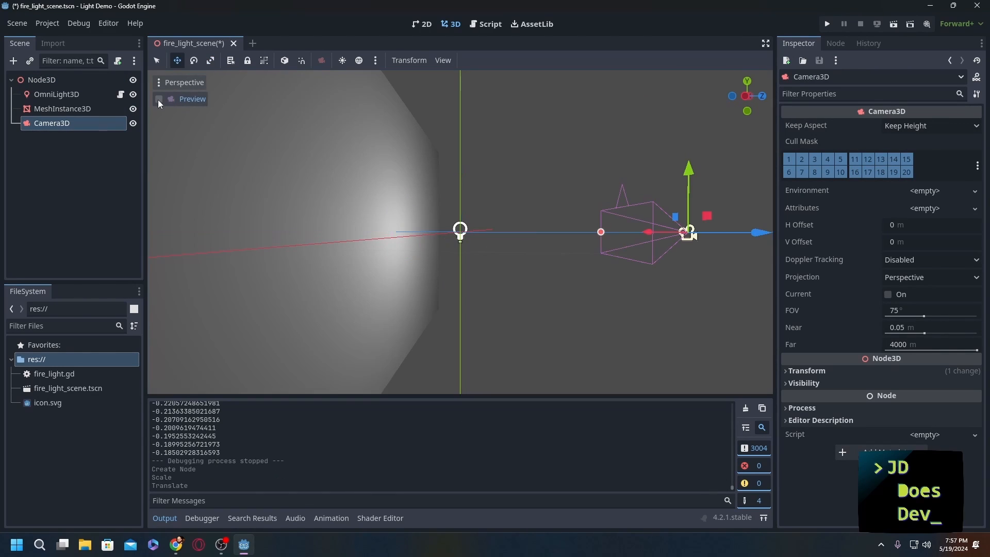
pyautogui.click(159, 98)
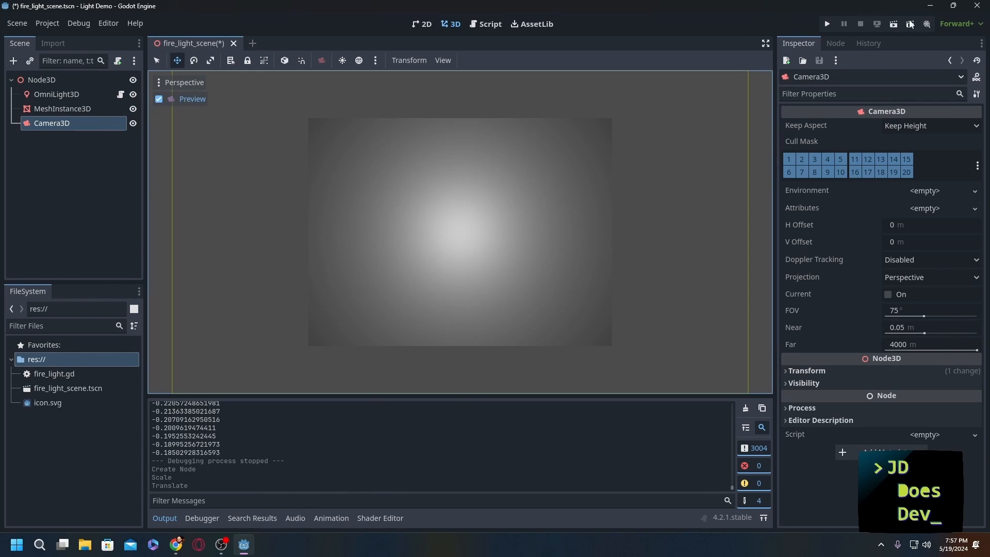
pyautogui.click(825, 24)
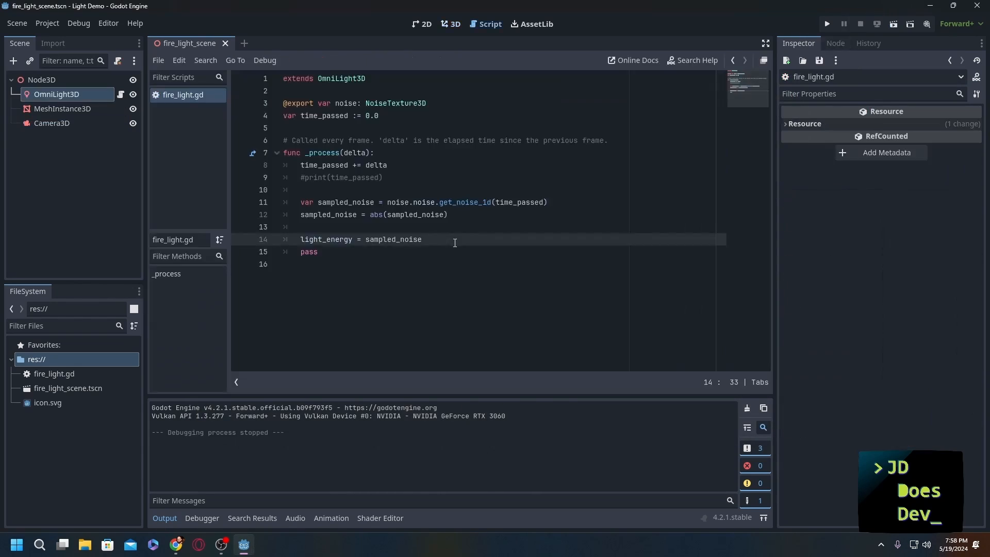
pyautogui.moveTo(506, 225)
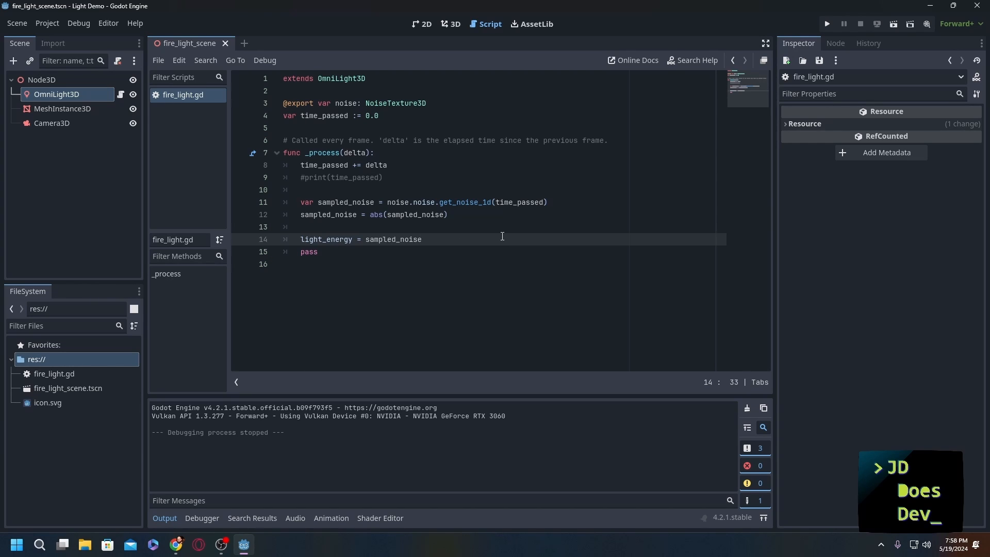
# - Scale light_energy by 0.5, sample noise at time_passed * 2, and rerun the scene
pyautogui.click(422, 239)
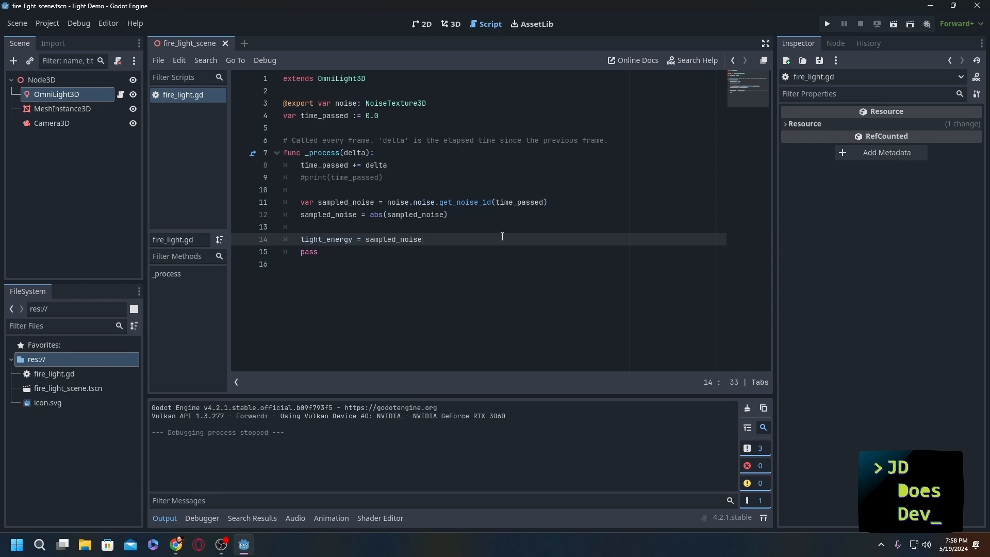
pyautogui.write('* .5')
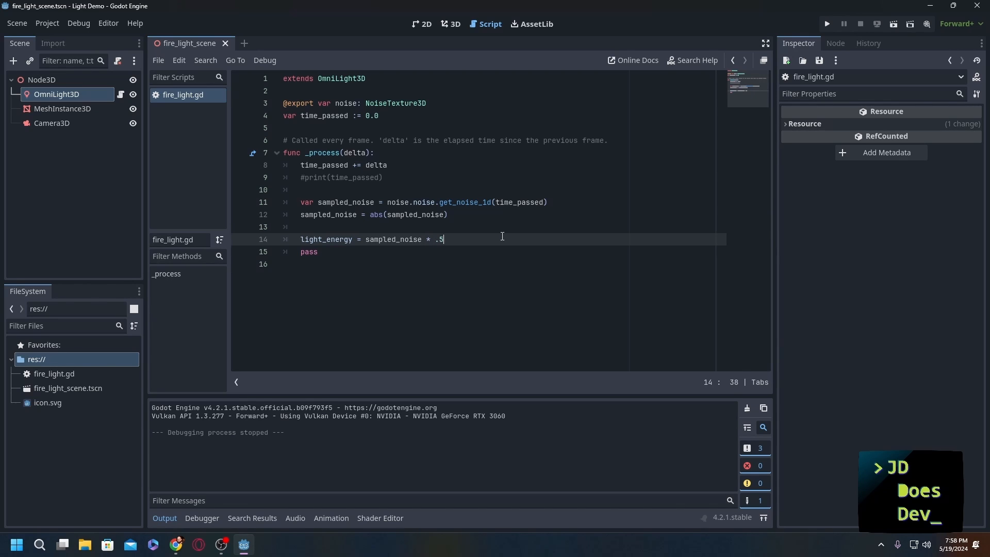
pyautogui.click(826, 23)
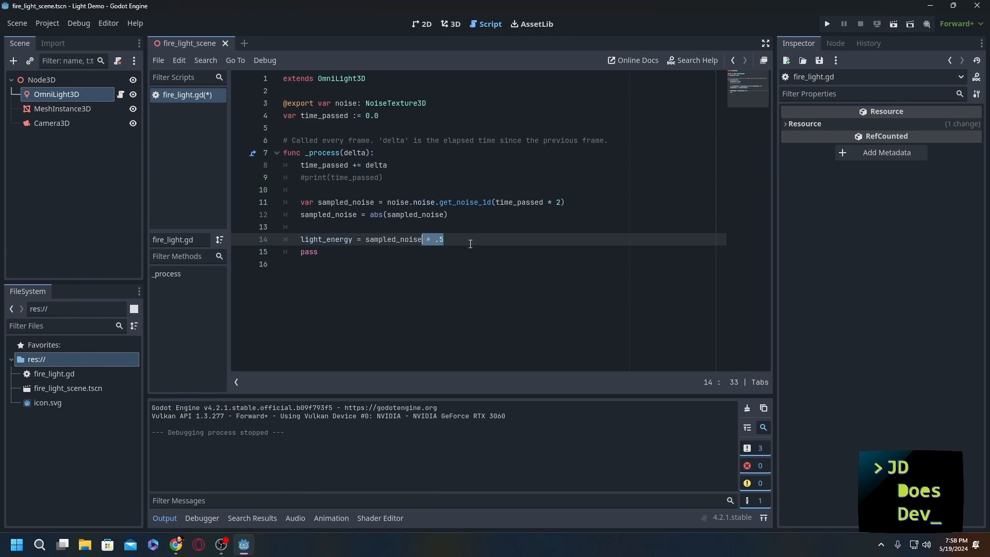
pyautogui.click(825, 24)
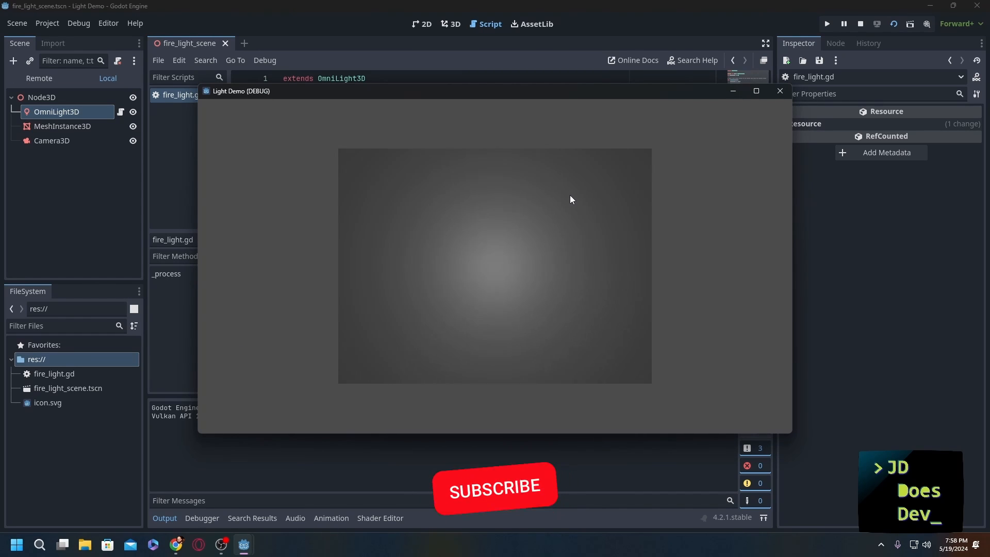
pyautogui.click(860, 24)
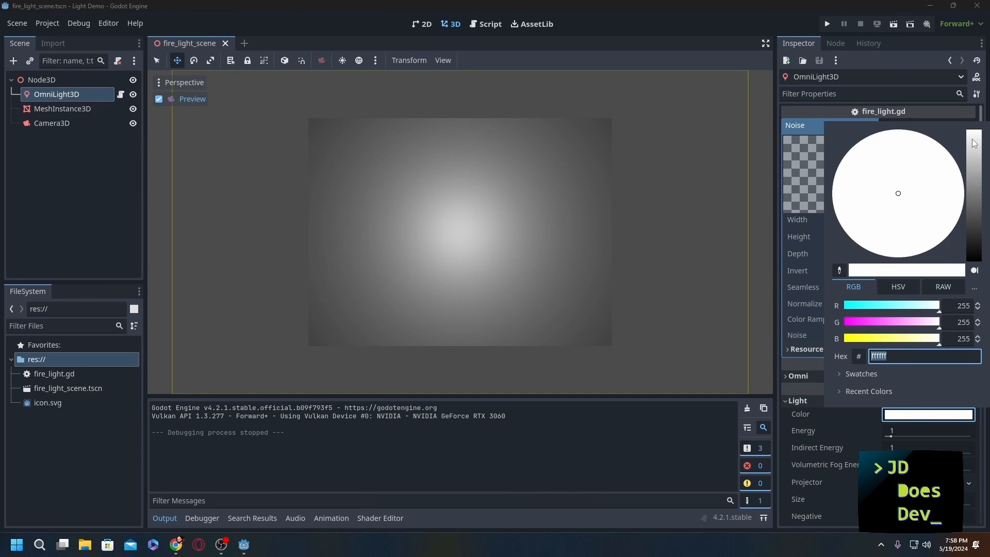
# - Pick an orange light colour for the OmniLight3D in the Inspector colour picker
pyautogui.click(940, 234)
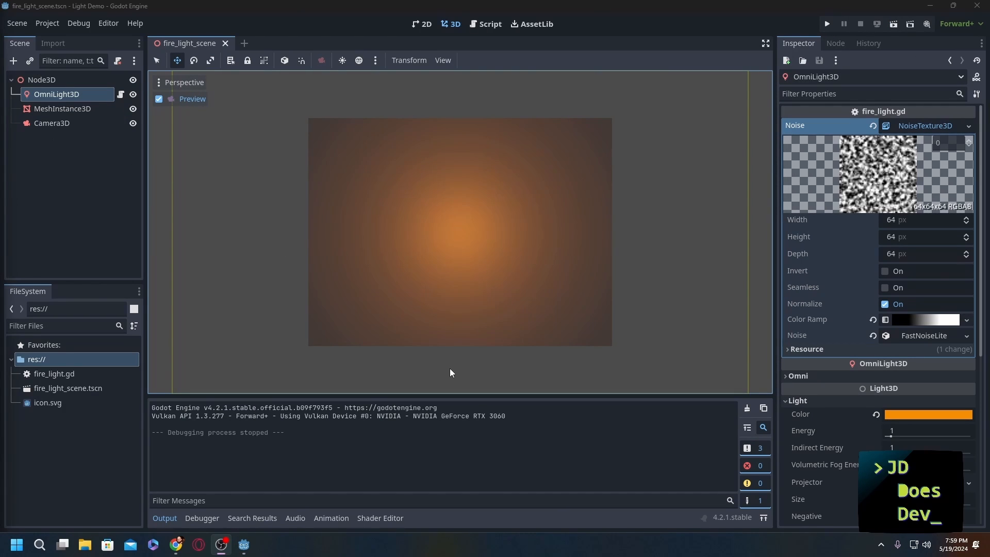
pyautogui.moveTo(463, 355)
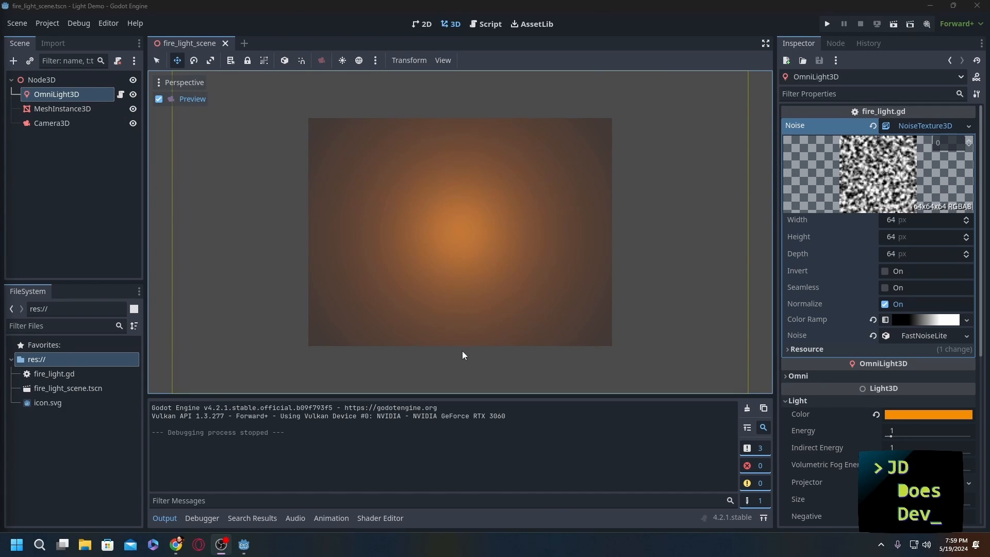
pyautogui.moveTo(463, 351)
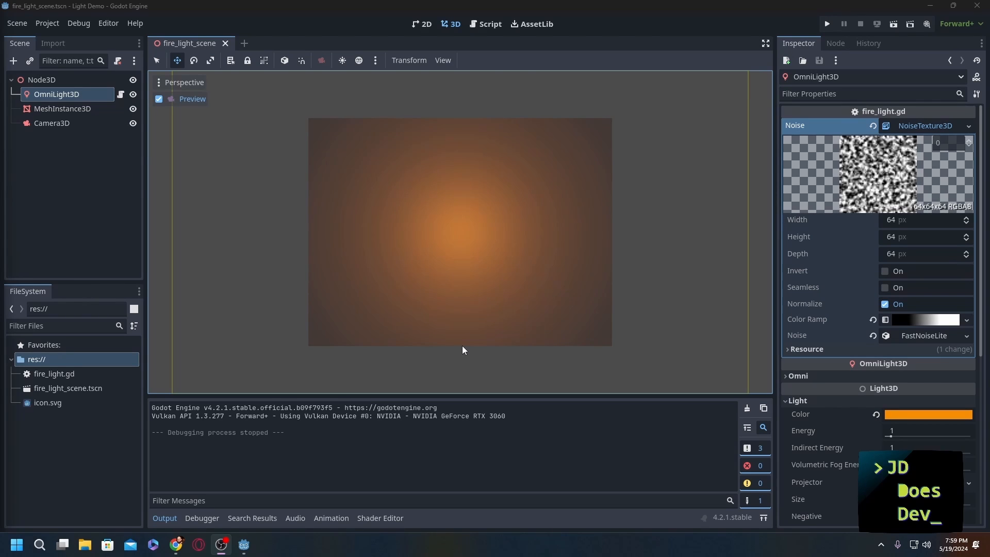
pyautogui.moveTo(338, 278)
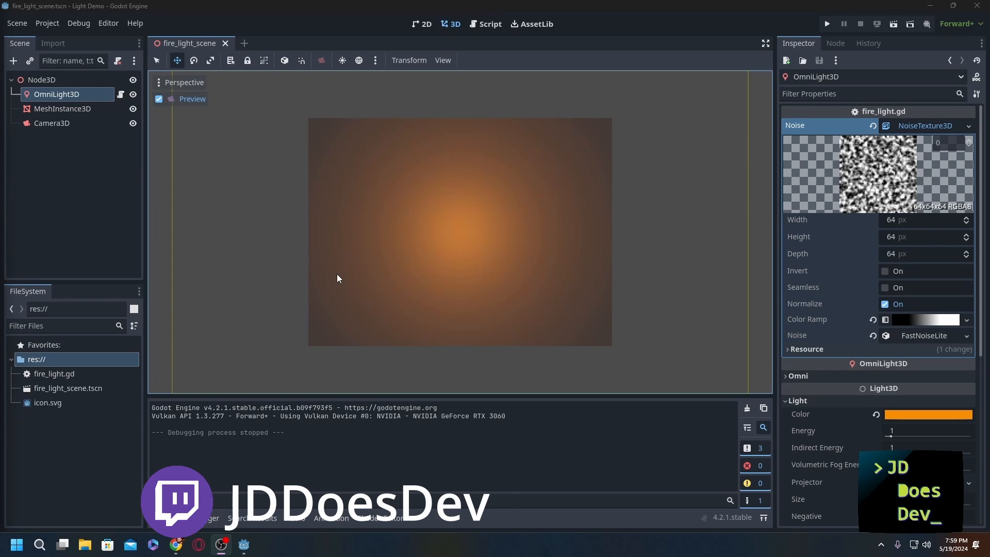
pyautogui.moveTo(303, 328)
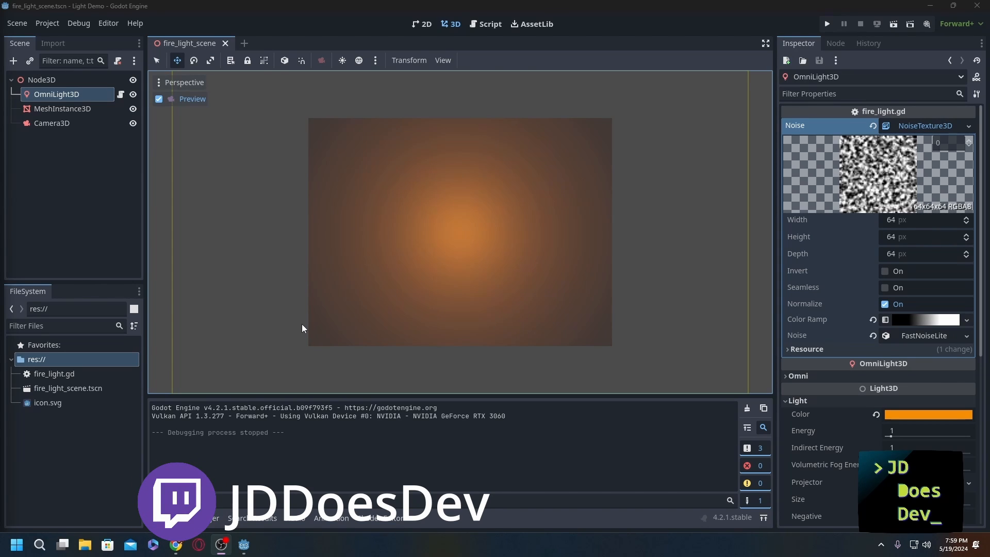